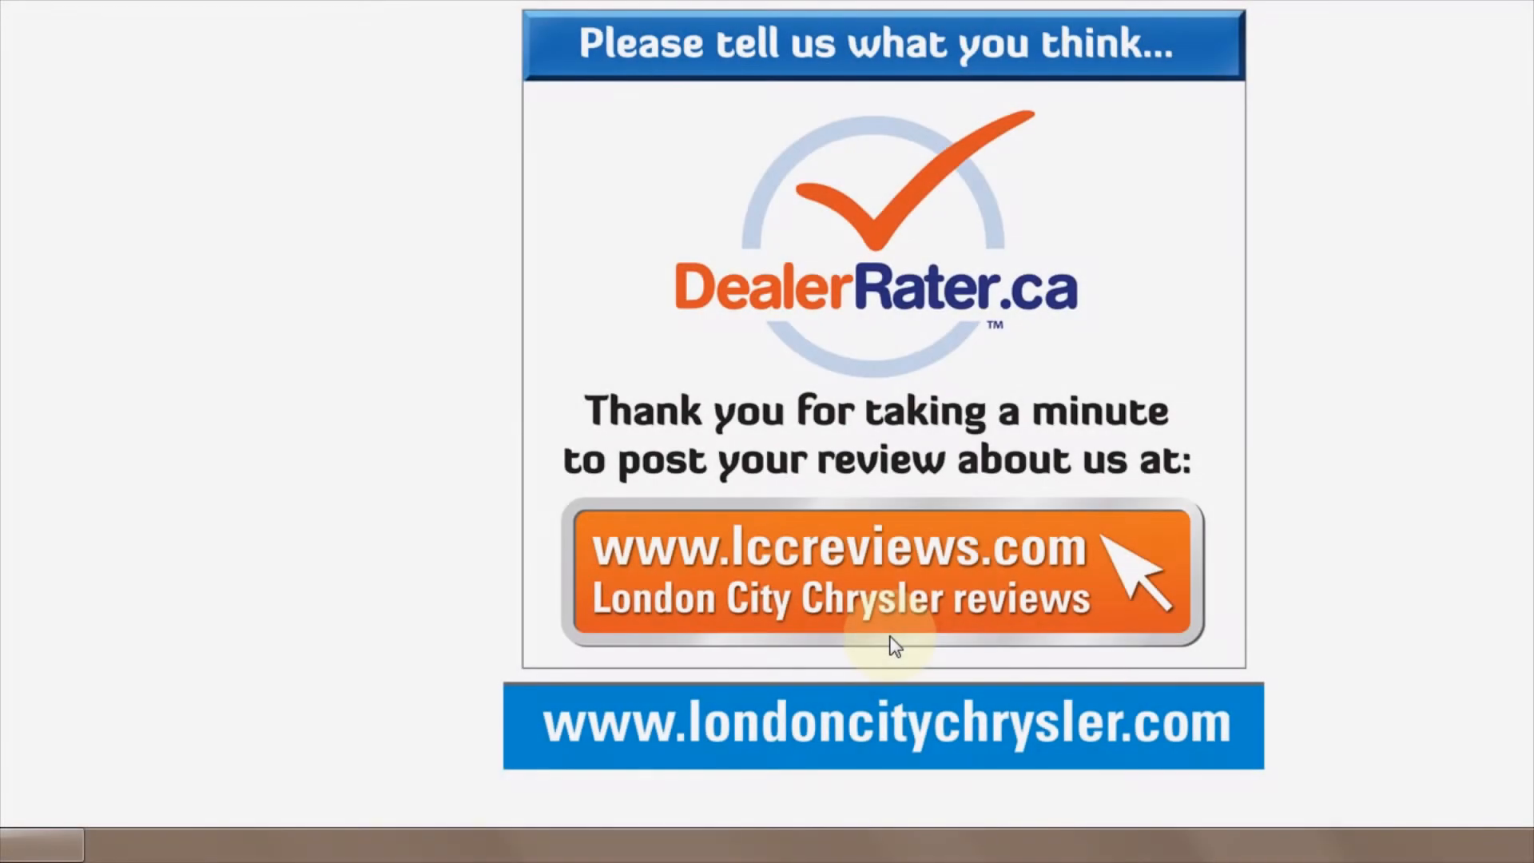
{"action": "mouse_move", "coordinate": [382, 646]}
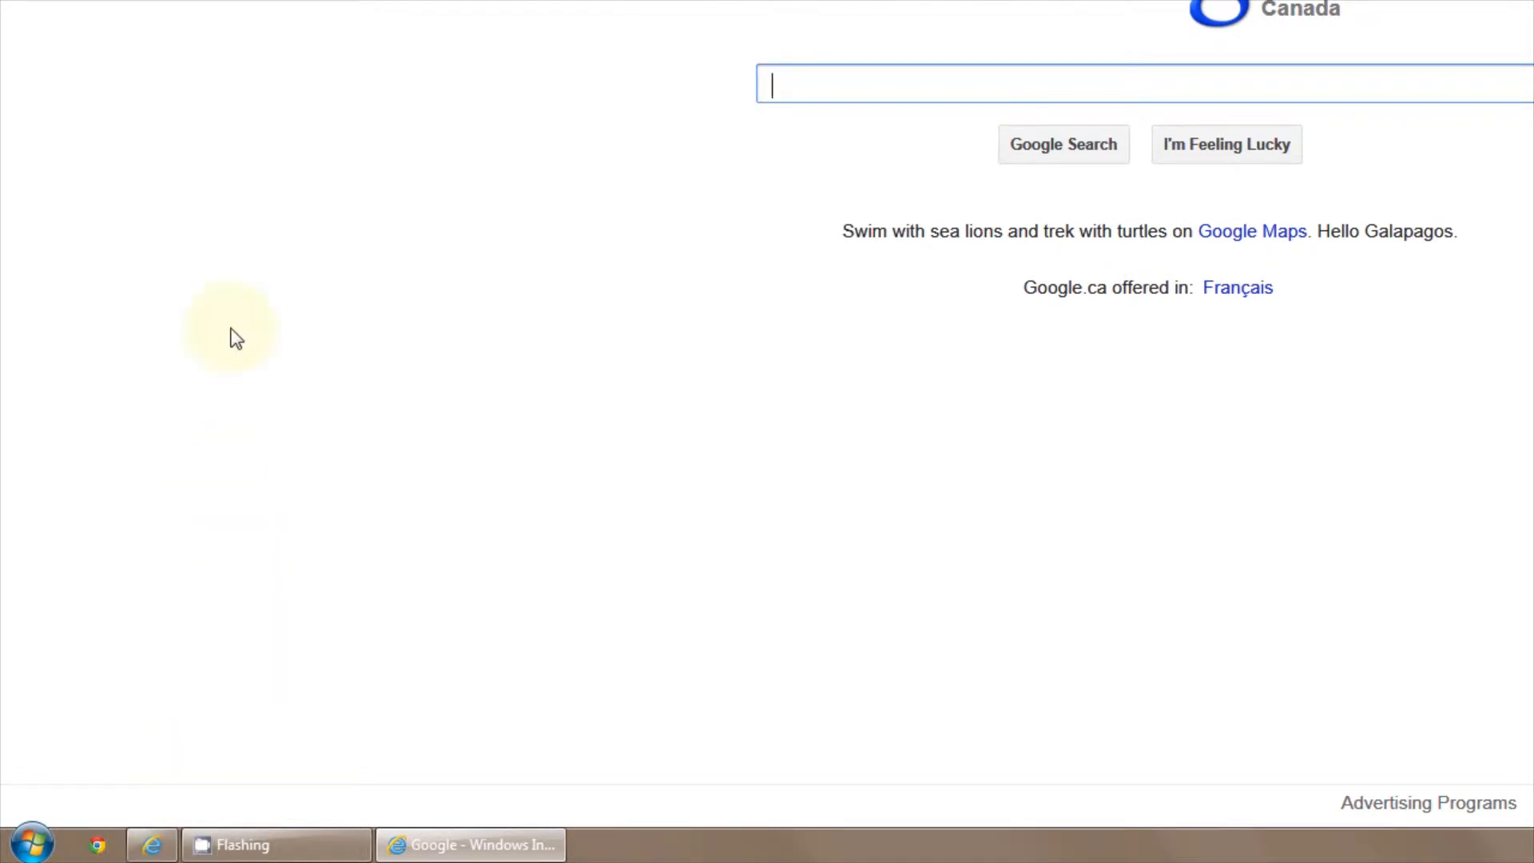
Step: Scroll the London City Chrysler Jeep Dodge page to its 4.9 rating across 174 reviews
{"action": "scroll", "scroll_direction": "up", "scroll_amount": 3}
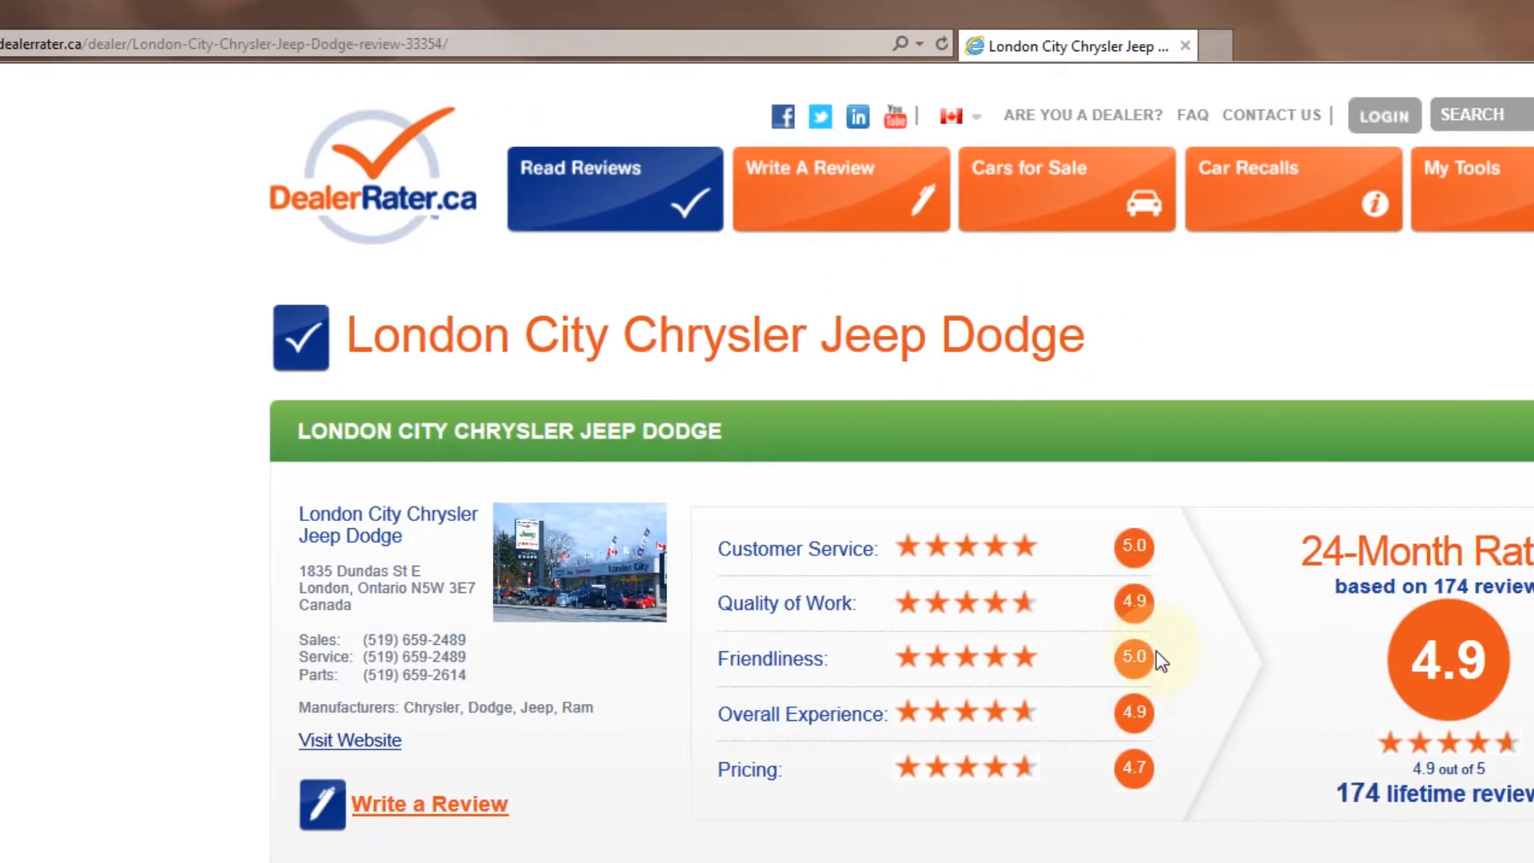
{"action": "scroll", "scroll_direction": "down", "scroll_amount": 3}
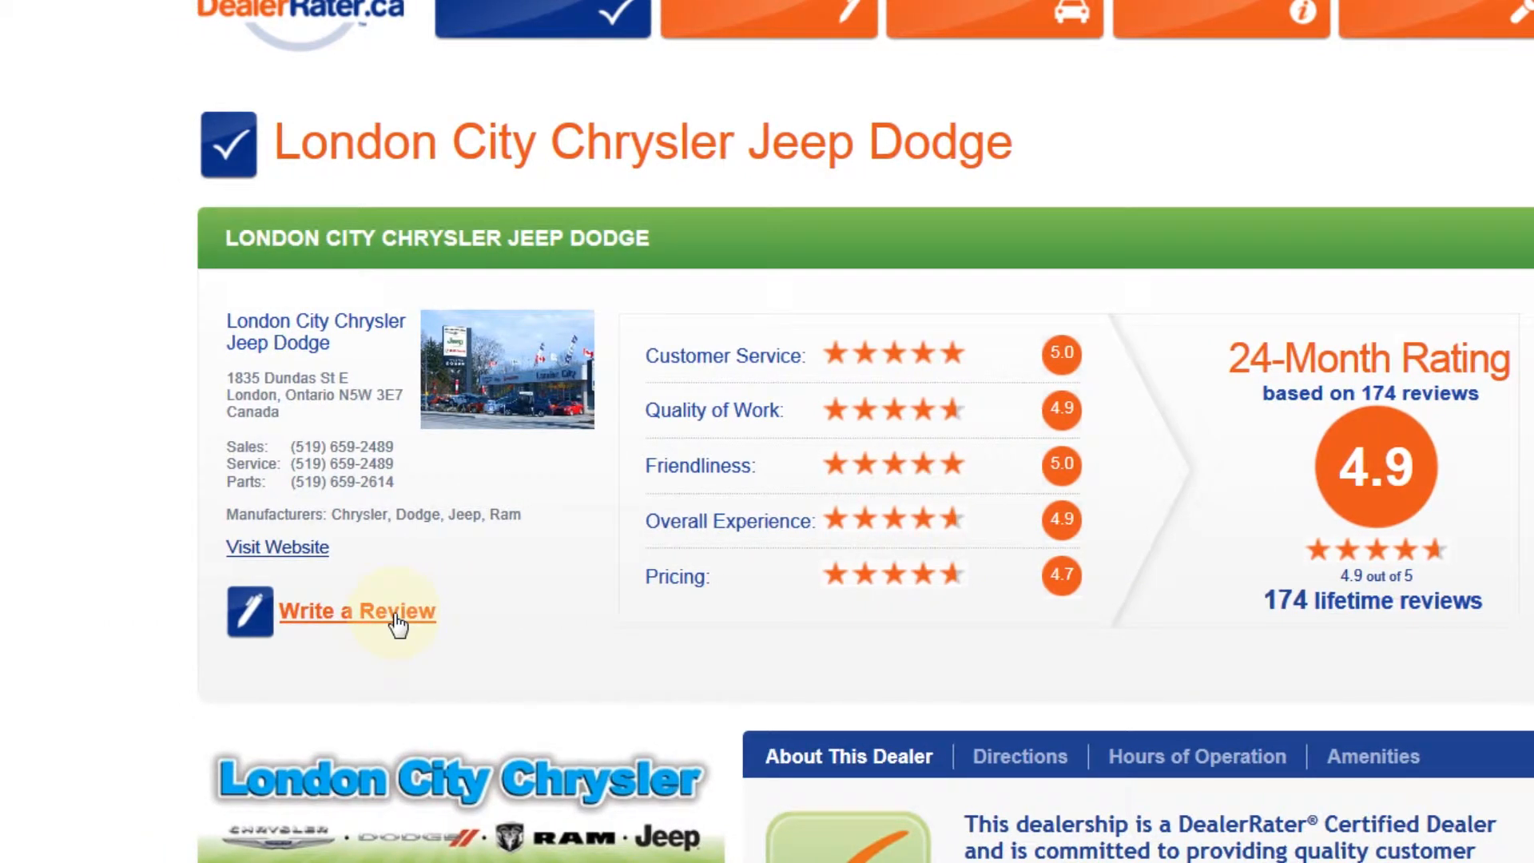
Step: Start a review for the dealer and look through the Step 2 rating sections
{"action": "left_click", "coordinate": [356, 610]}
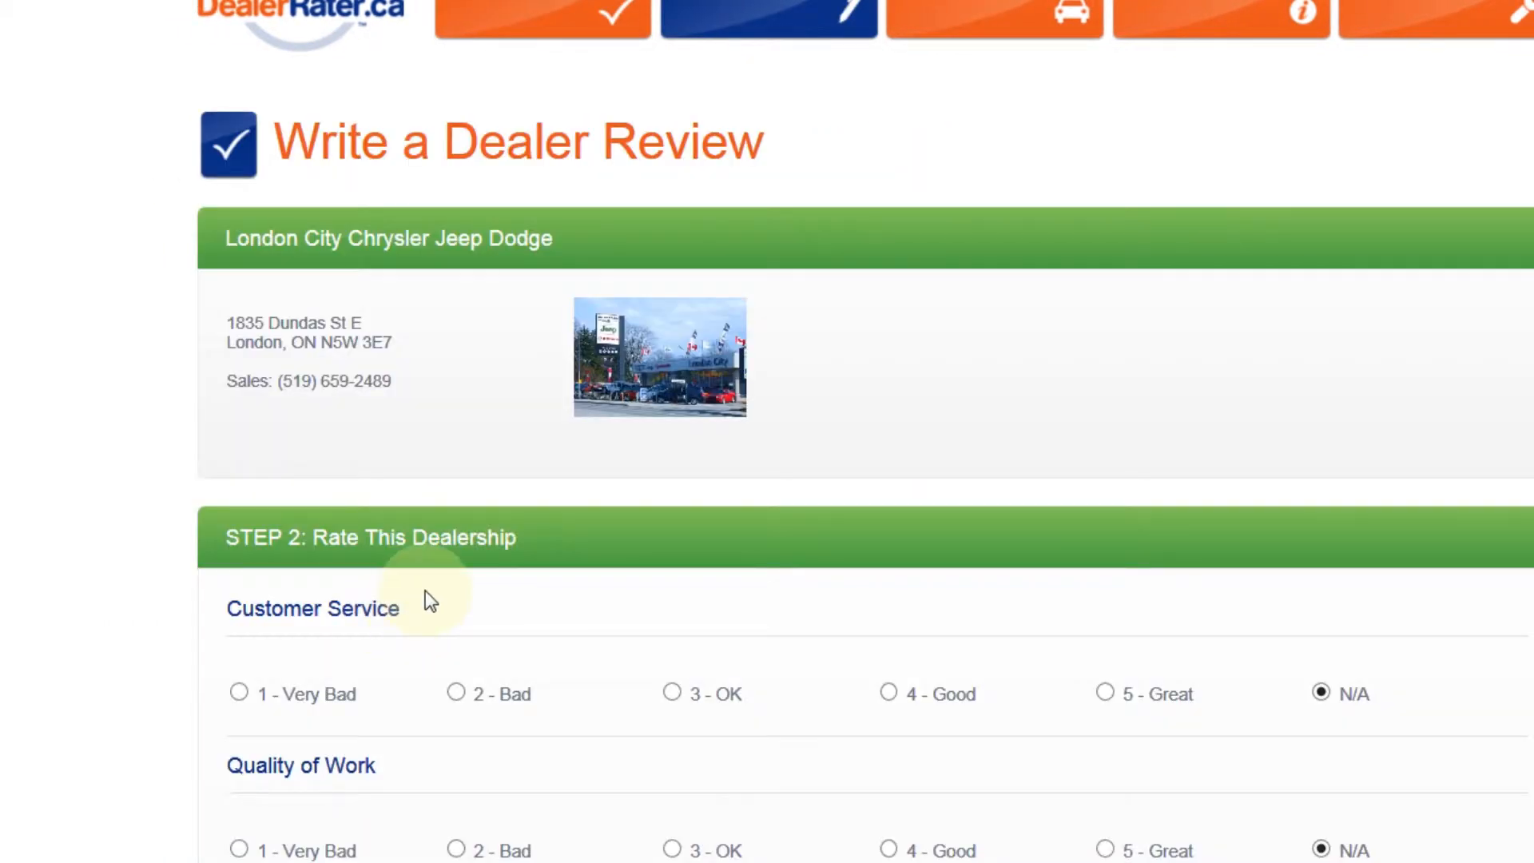
{"action": "mouse_move", "coordinate": [860, 644]}
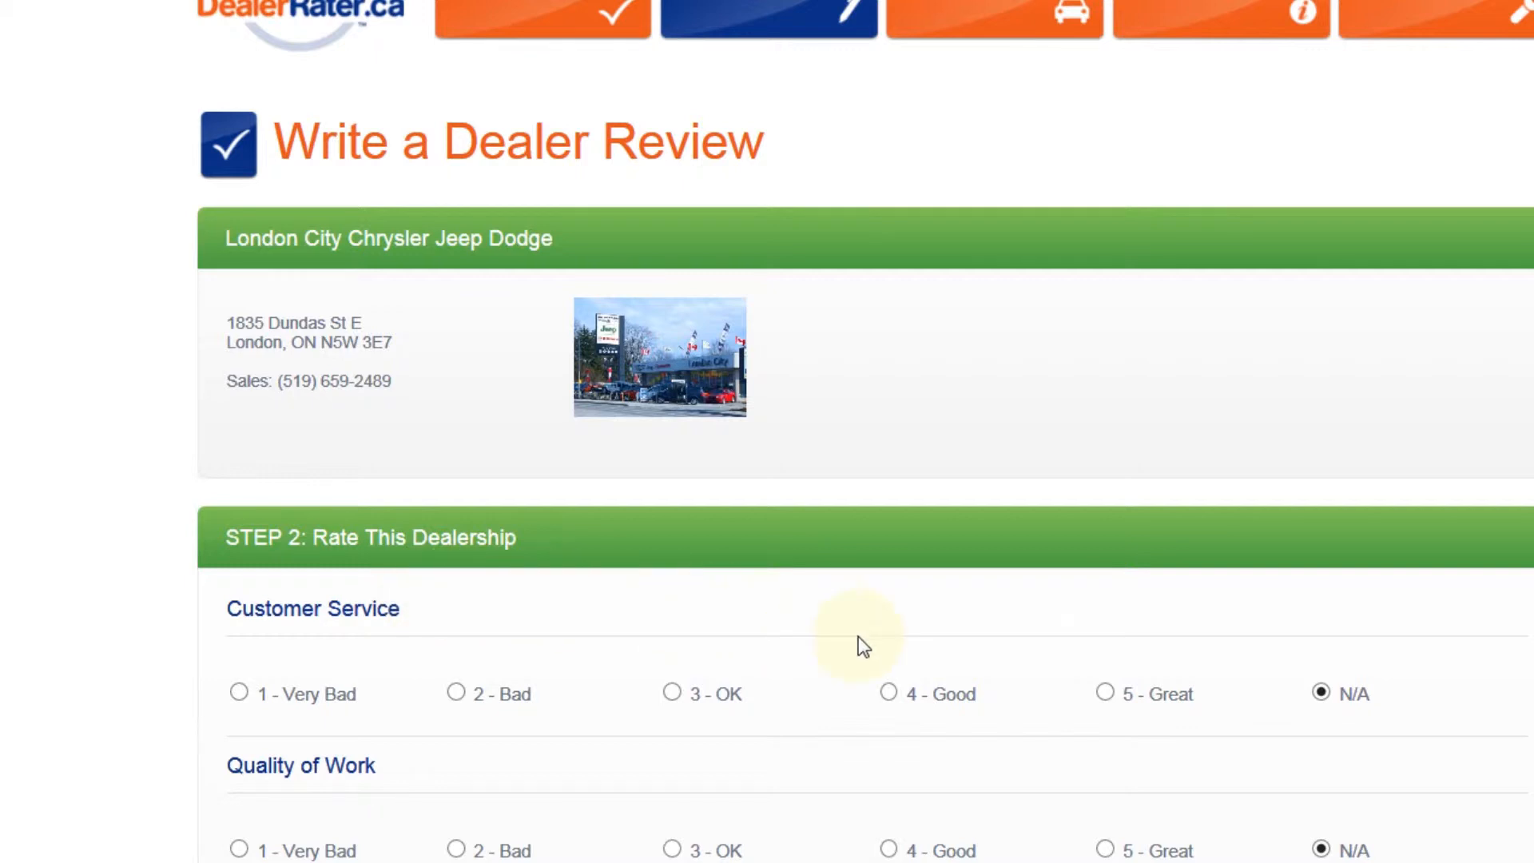
{"action": "scroll", "scroll_direction": "down", "scroll_amount": 3}
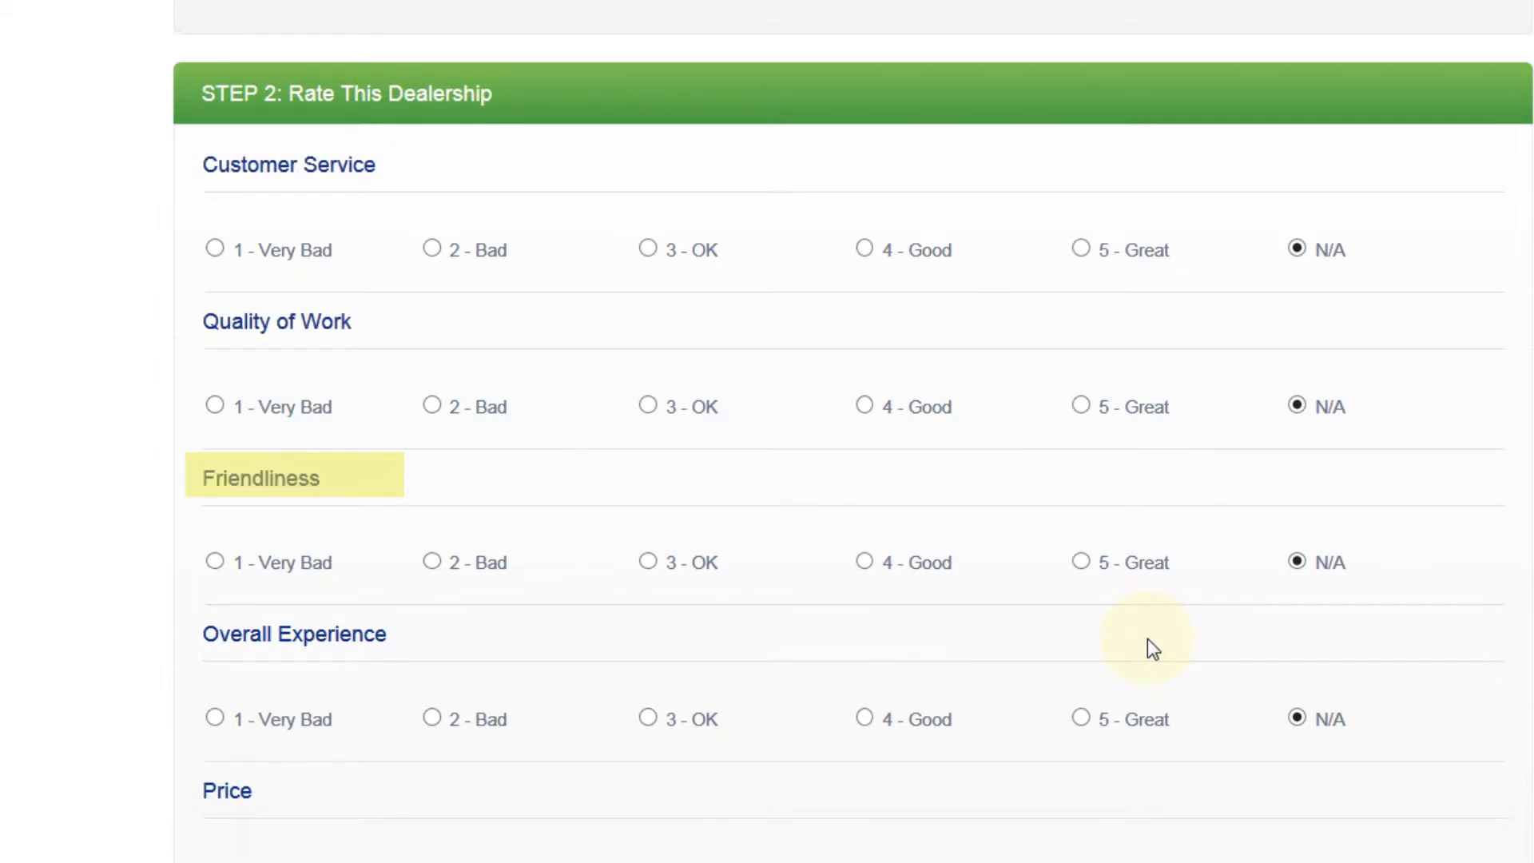
{"action": "scroll", "scroll_direction": "down", "scroll_amount": 3}
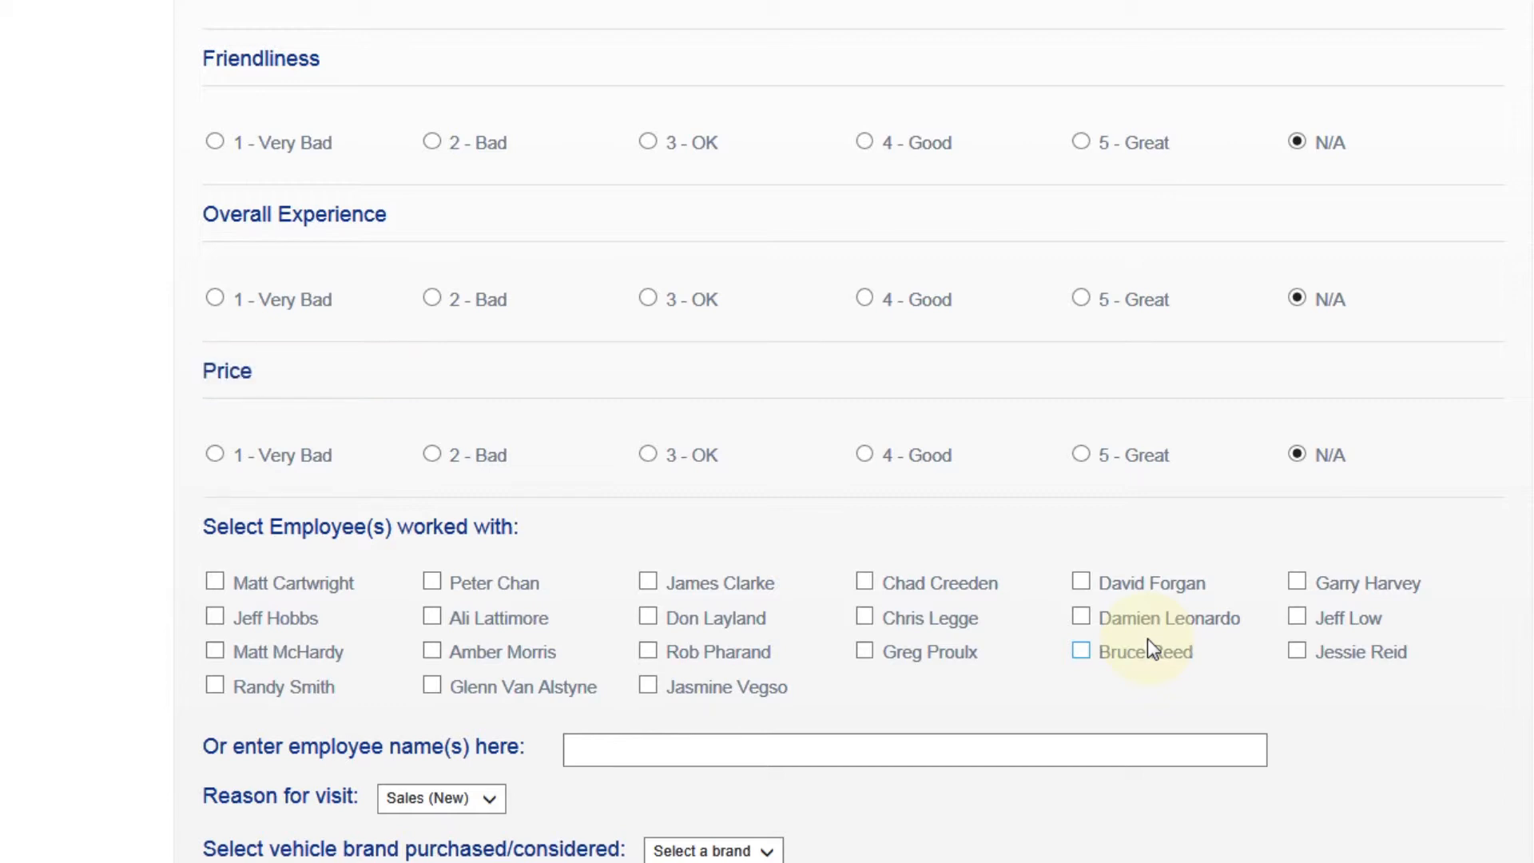
{"action": "mouse_move", "coordinate": [943, 582]}
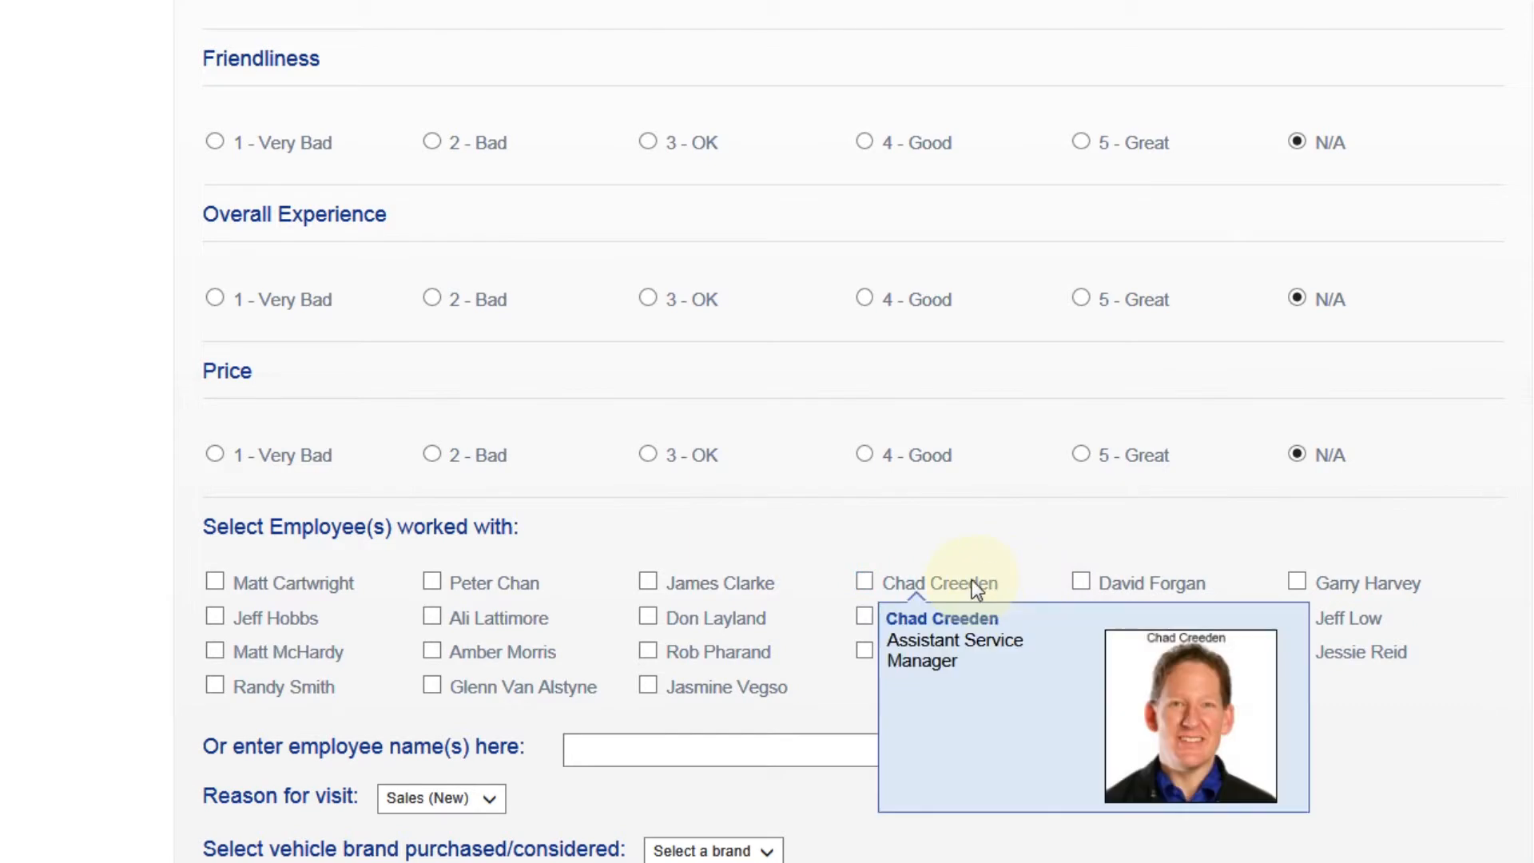
{"action": "mouse_move", "coordinate": [499, 582]}
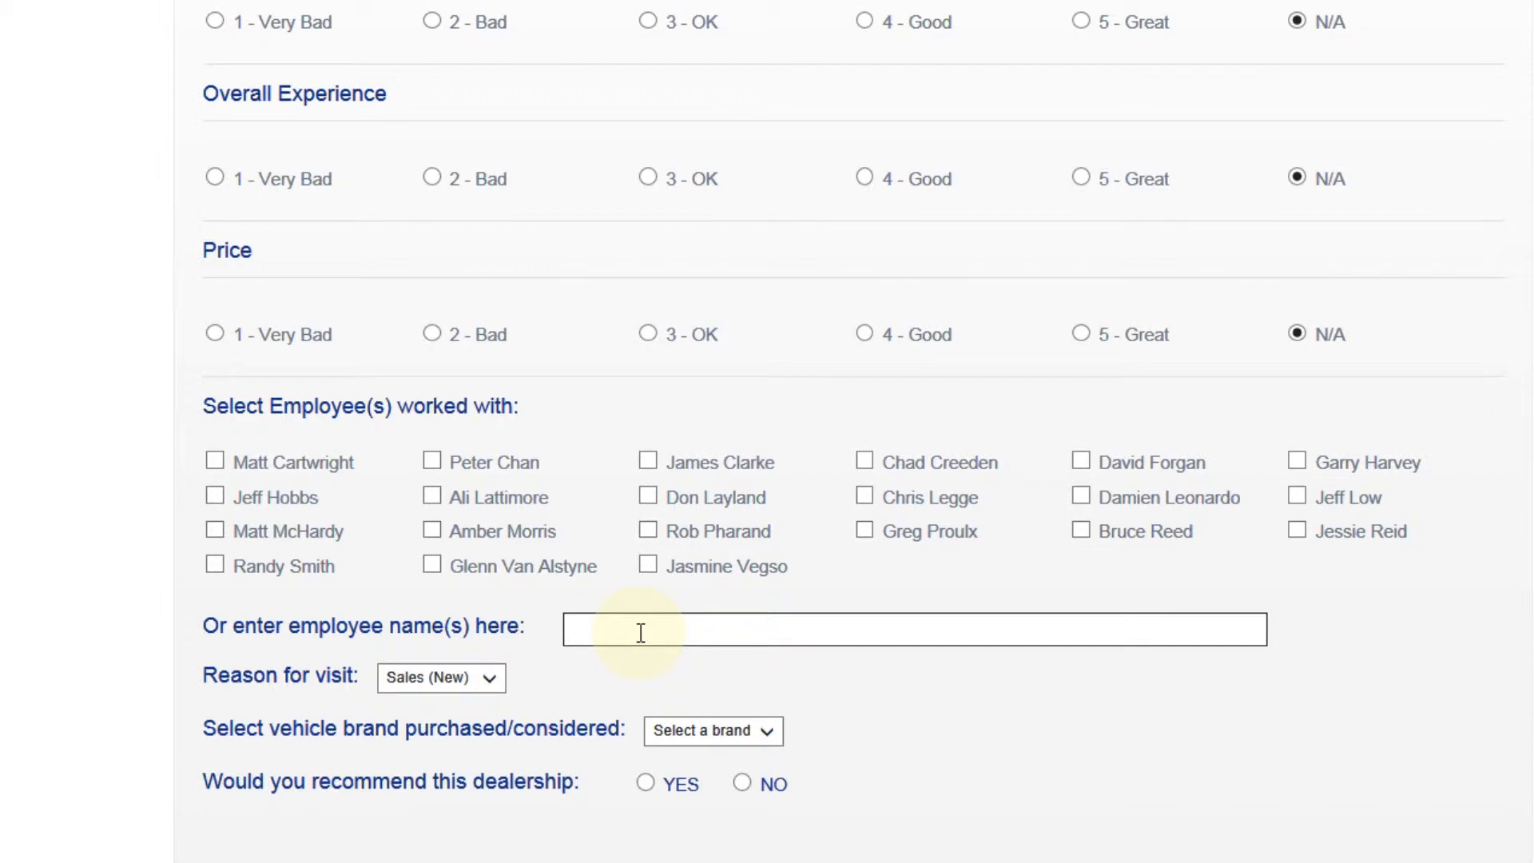
Step: Keep Sales (New) as the reason for visit and answer Yes to recommending the dealership
{"action": "left_click", "coordinate": [441, 677]}
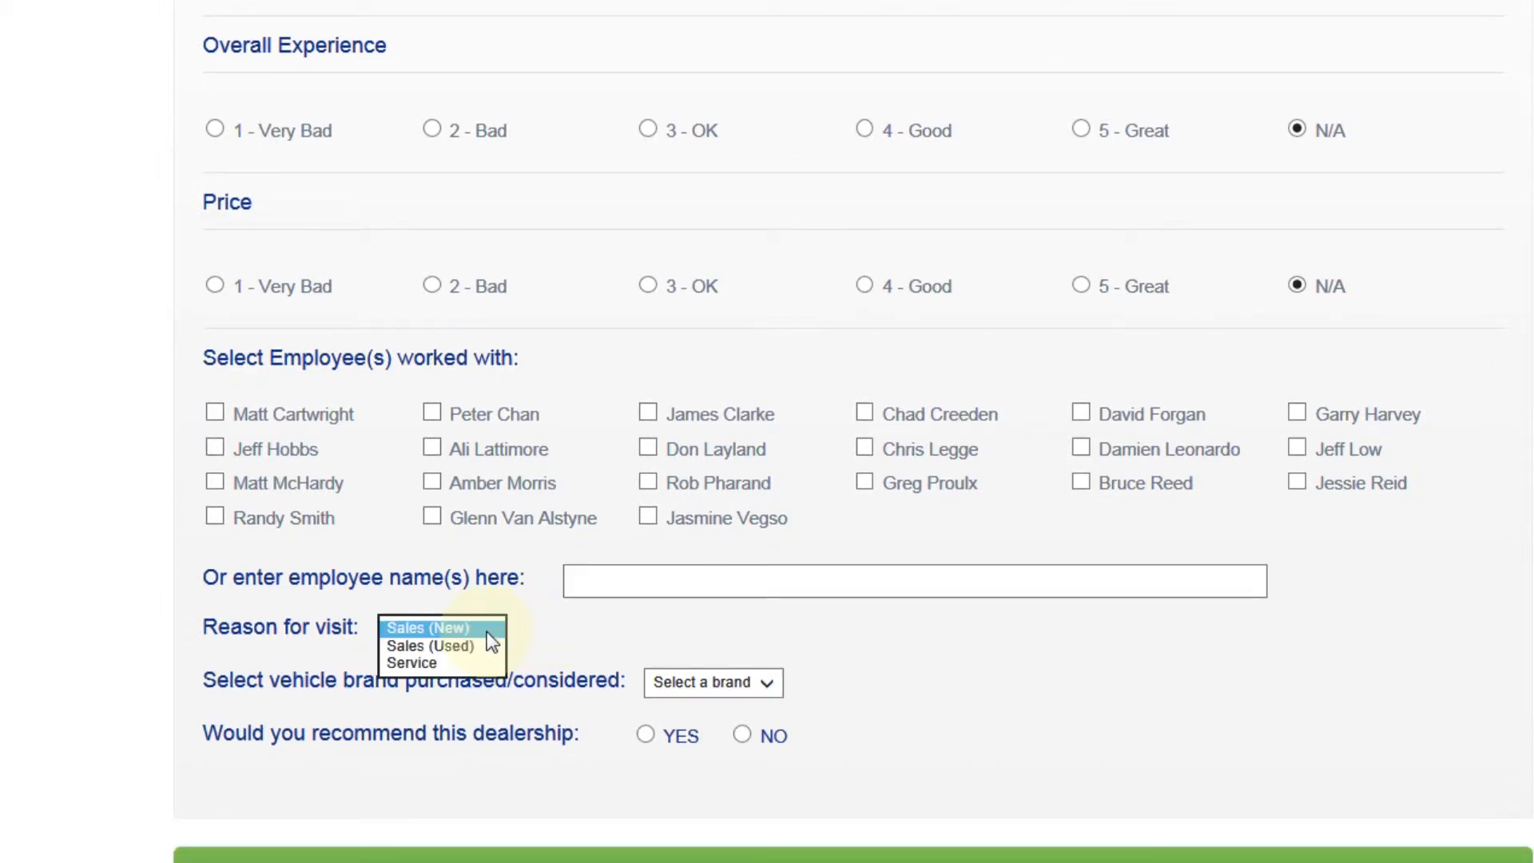
{"action": "mouse_move", "coordinate": [489, 652]}
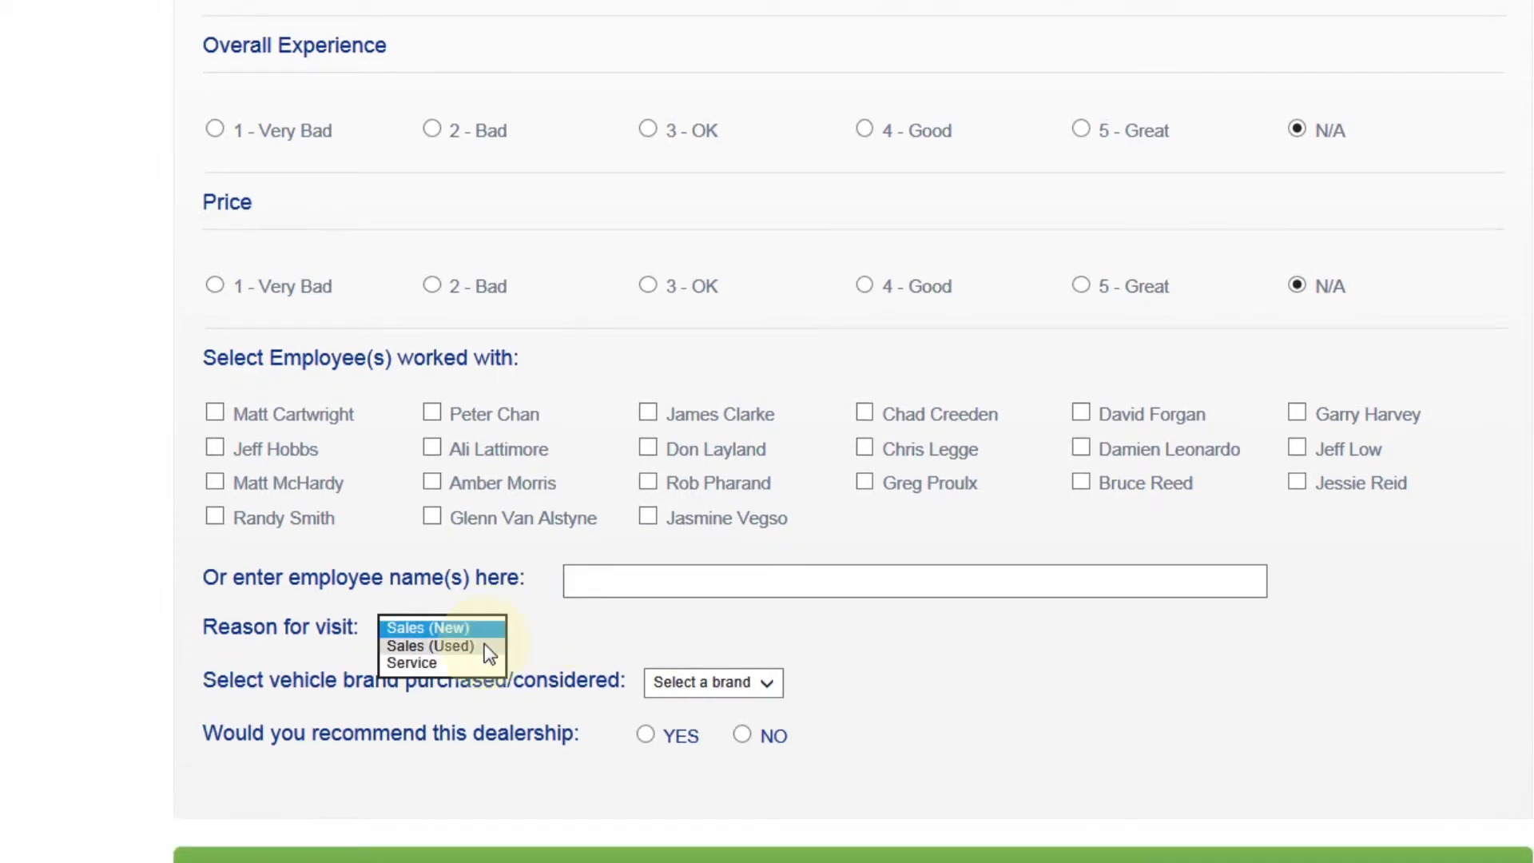
{"action": "scroll", "scroll_direction": "down", "scroll_amount": 3}
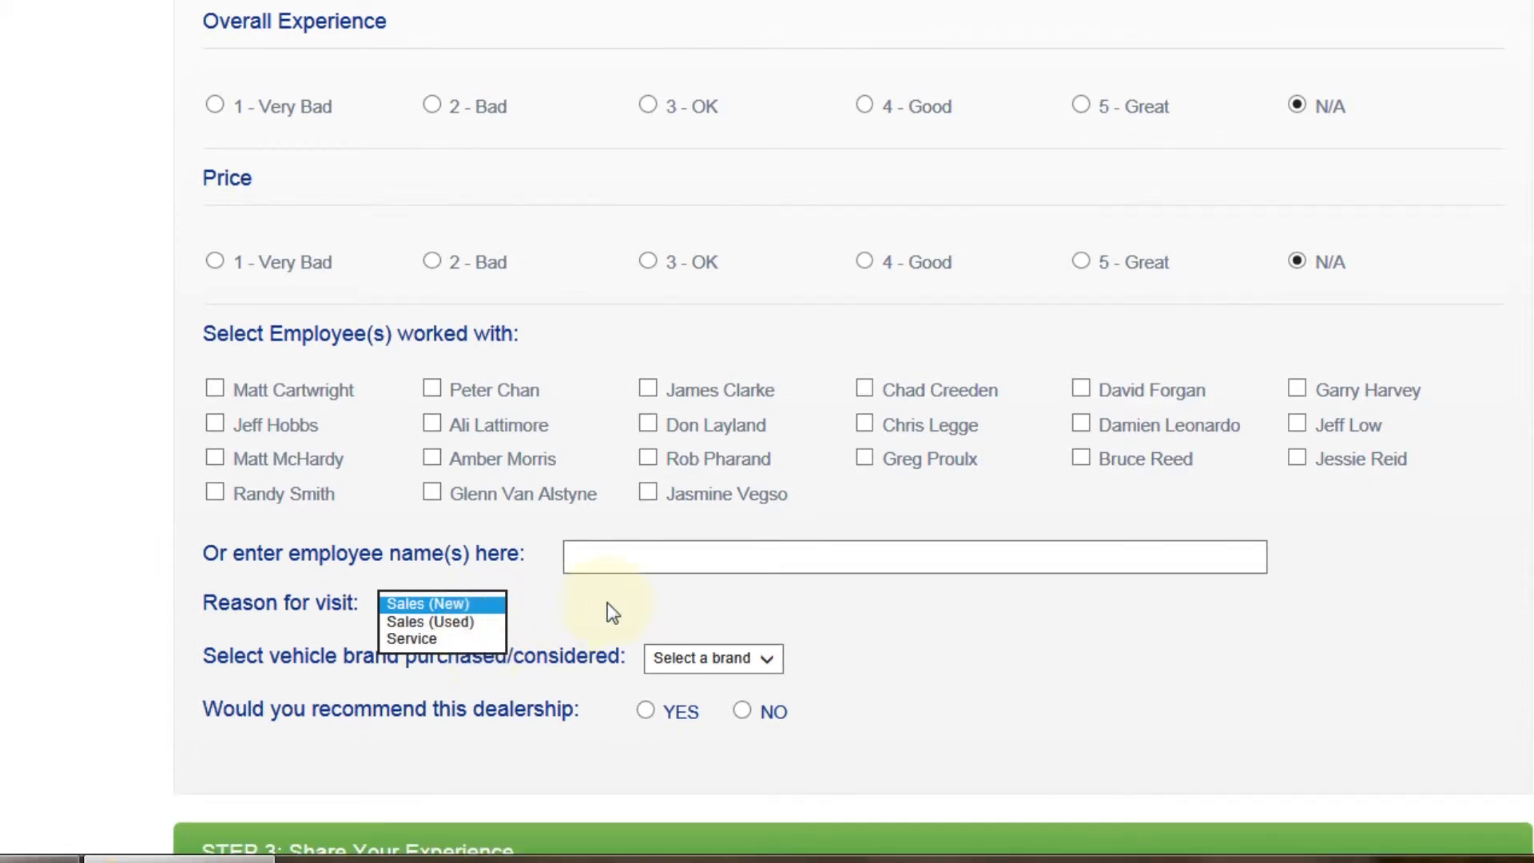
{"action": "left_click", "coordinate": [425, 602]}
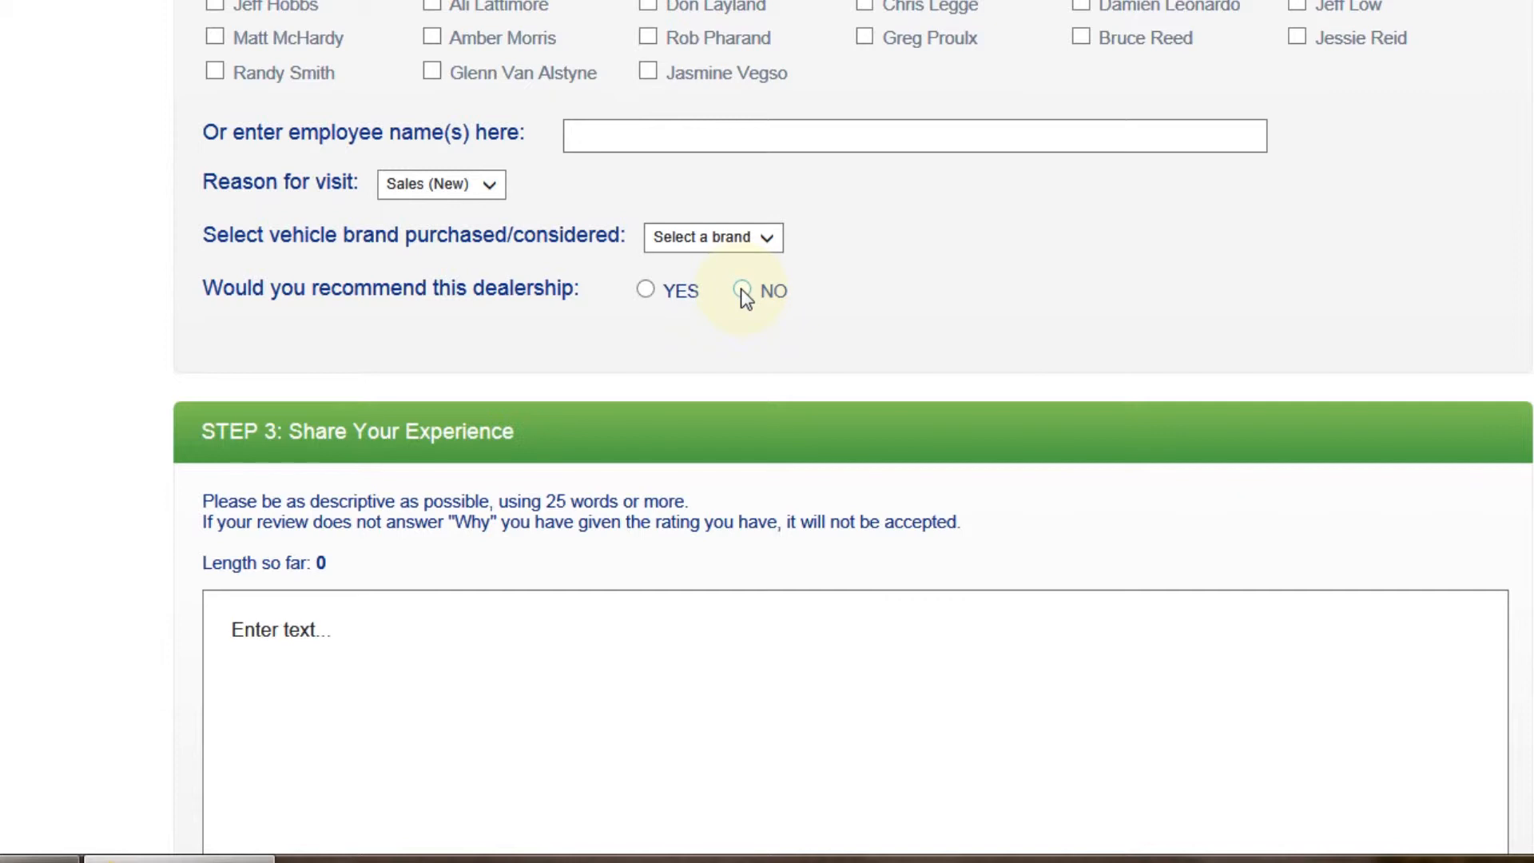
{"action": "left_click", "coordinate": [644, 289]}
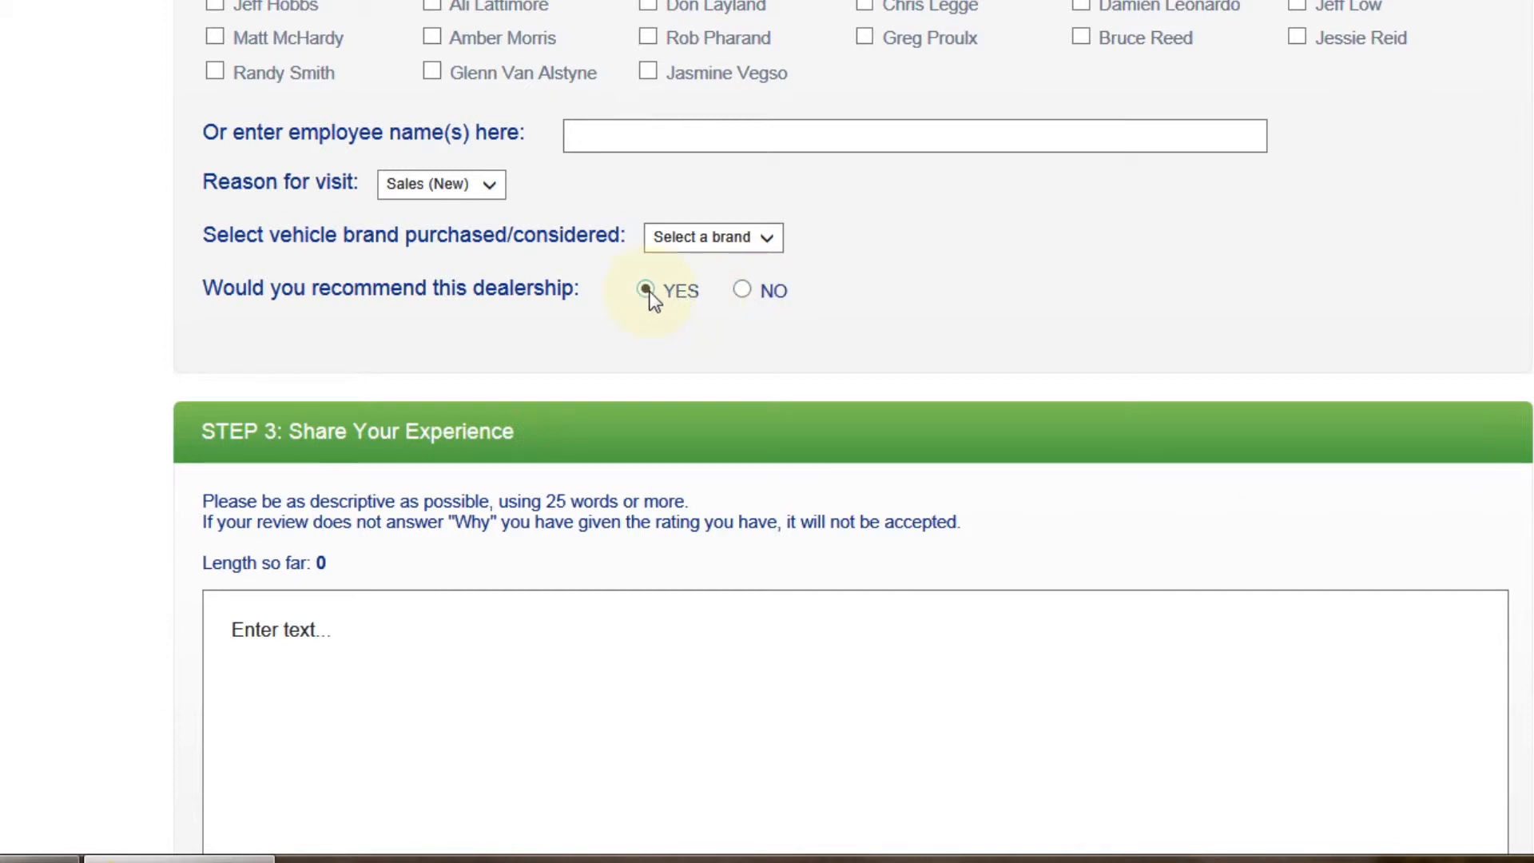
Step: Enter the placeholder text 'Your Experience....' in the Share Your Experience box
{"action": "scroll", "scroll_direction": "down", "scroll_amount": 3}
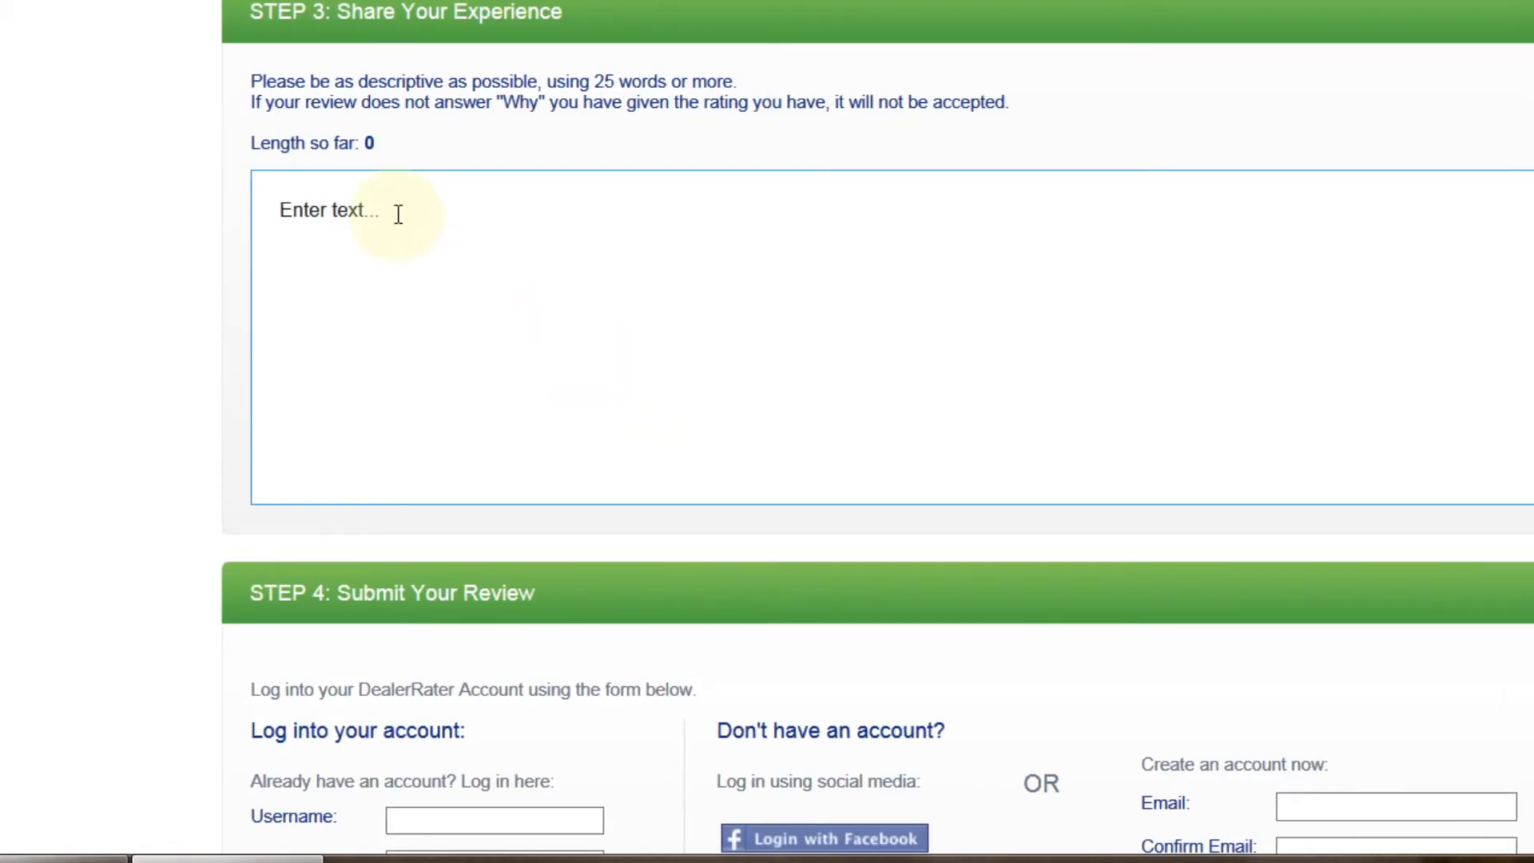
{"action": "left_click", "coordinate": [392, 211]}
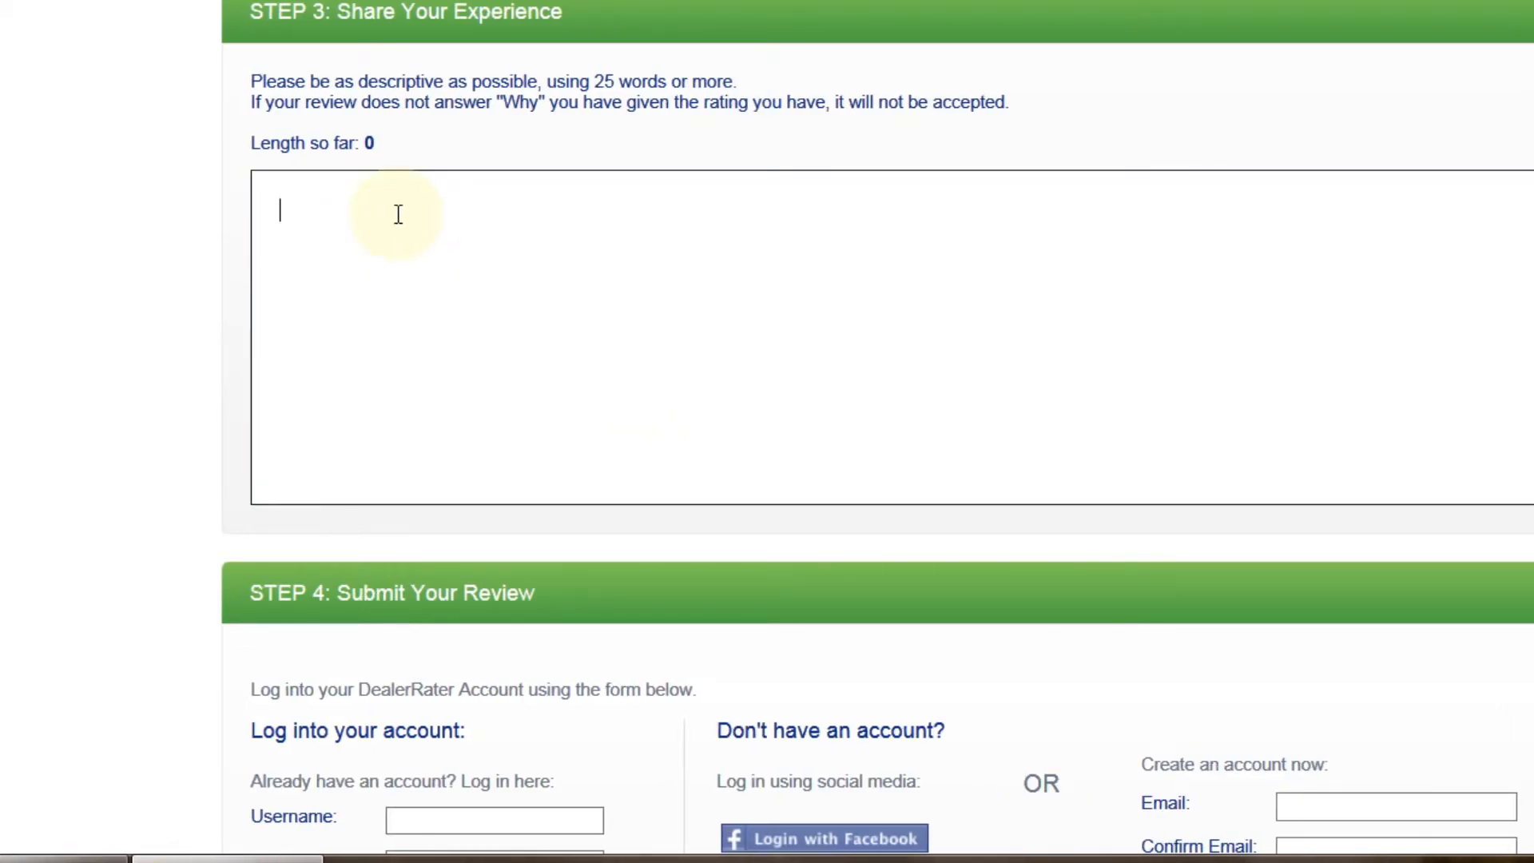
{"action": "type", "text": "Your Ex"}
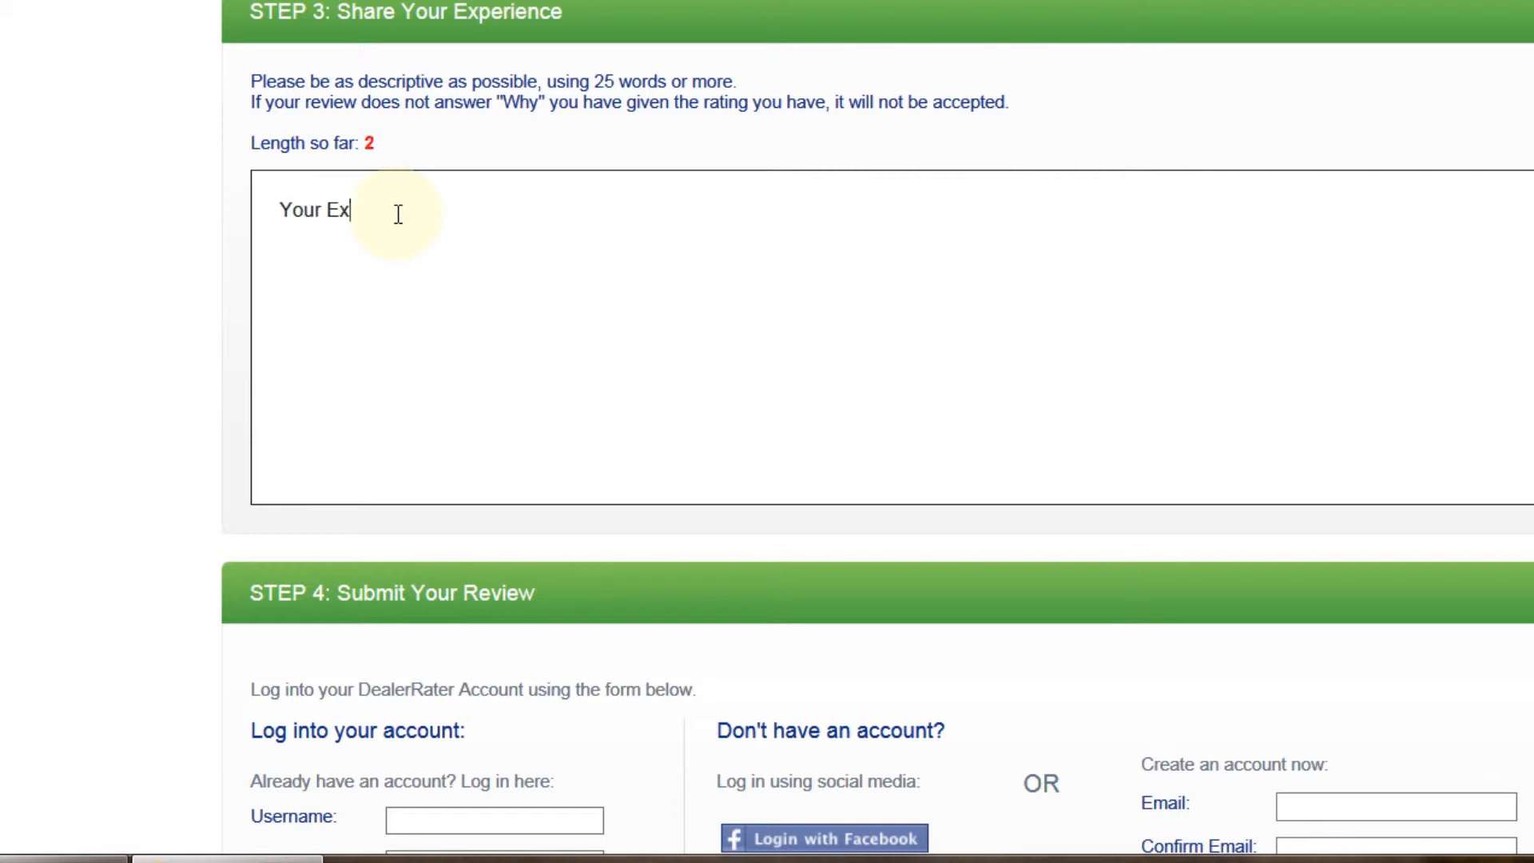
{"action": "type", "text": "perience"}
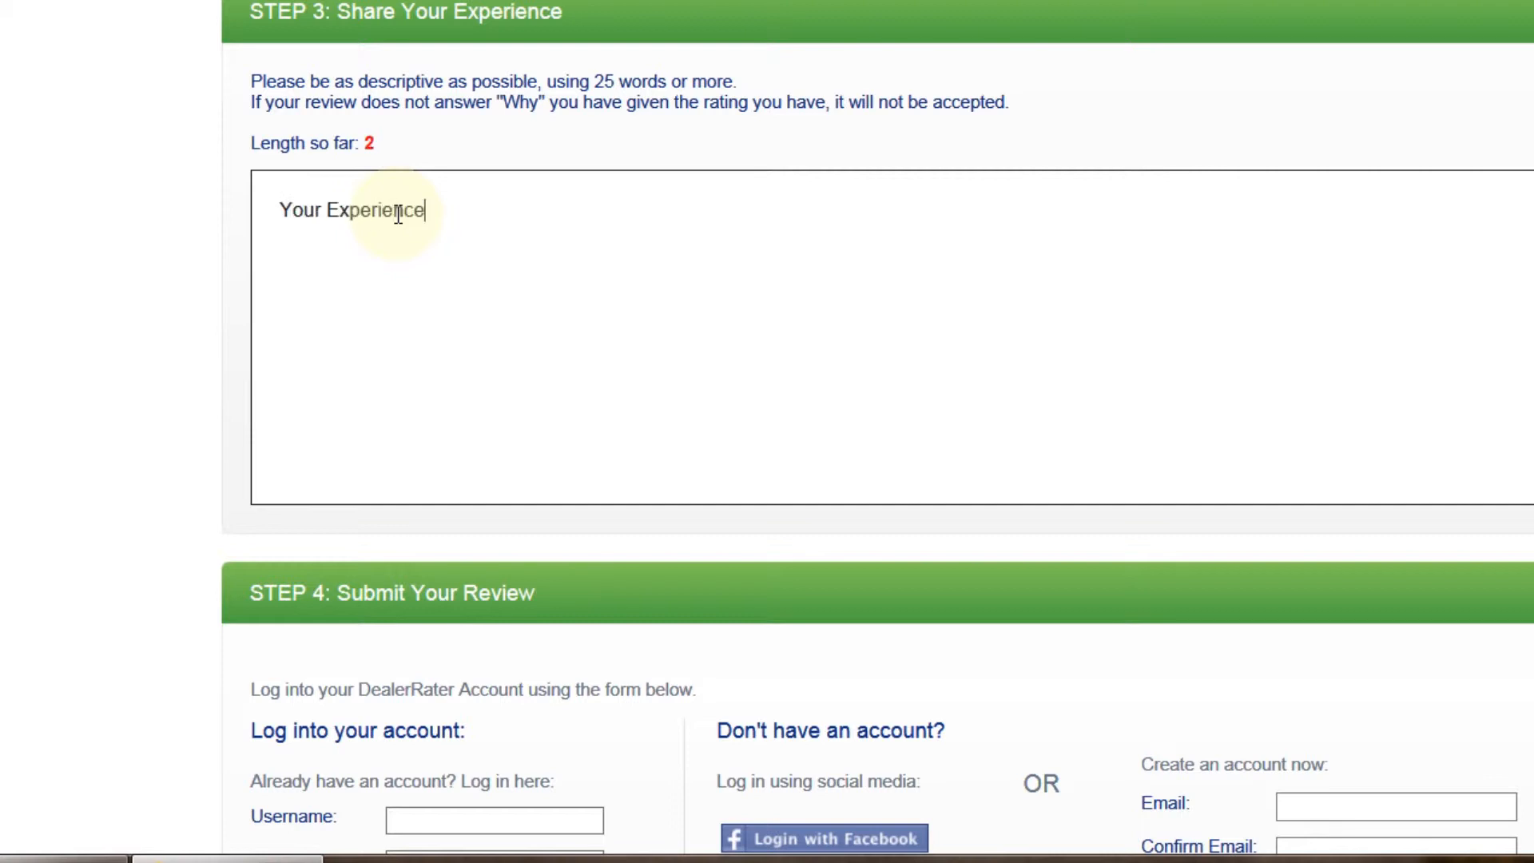
{"action": "type", "text": "...."}
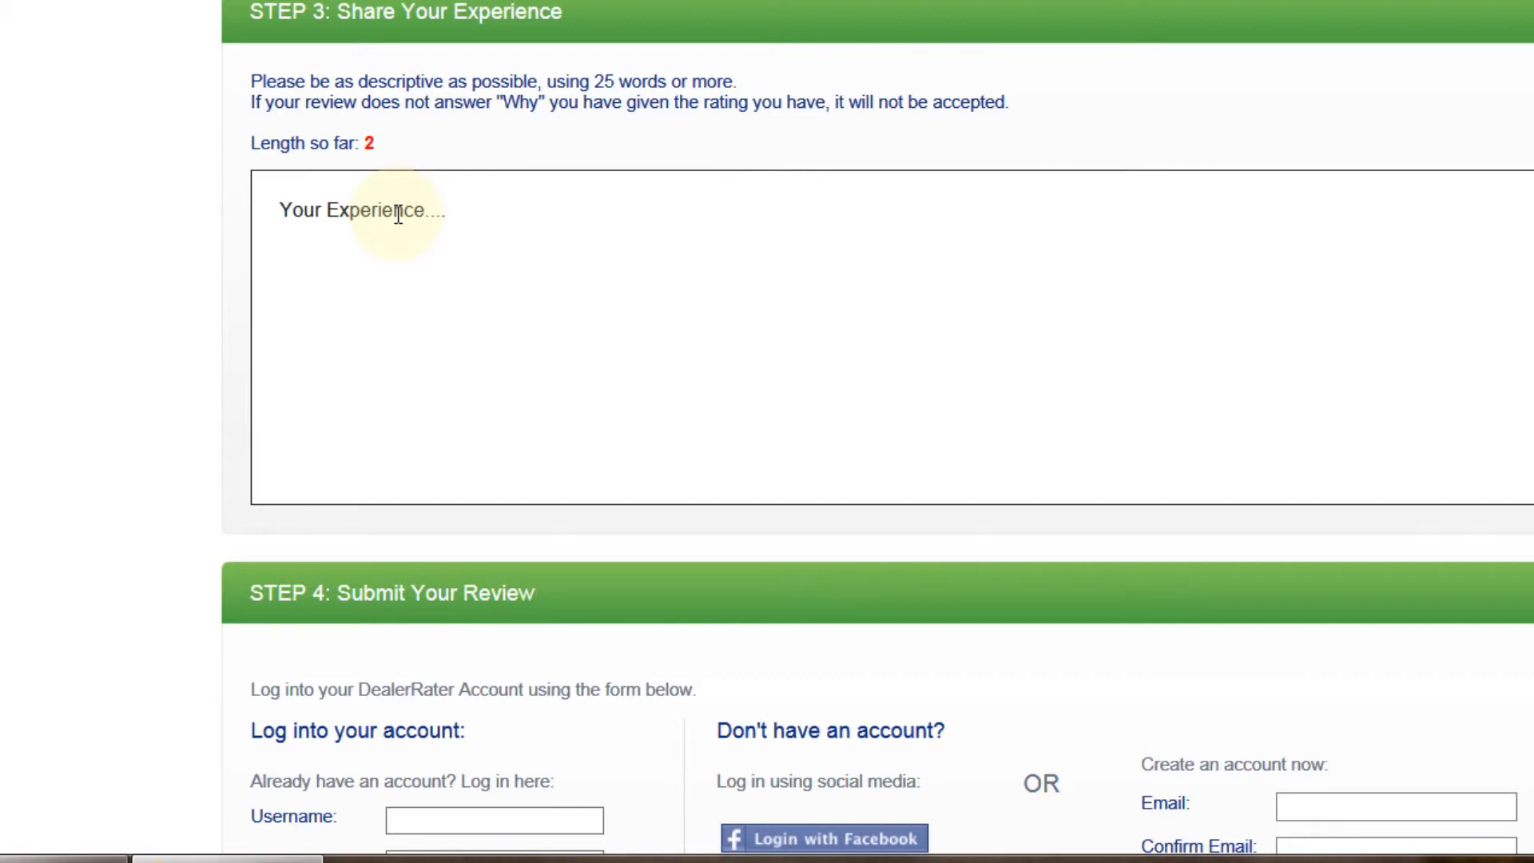
{"action": "scroll", "scroll_direction": "down", "scroll_amount": 3}
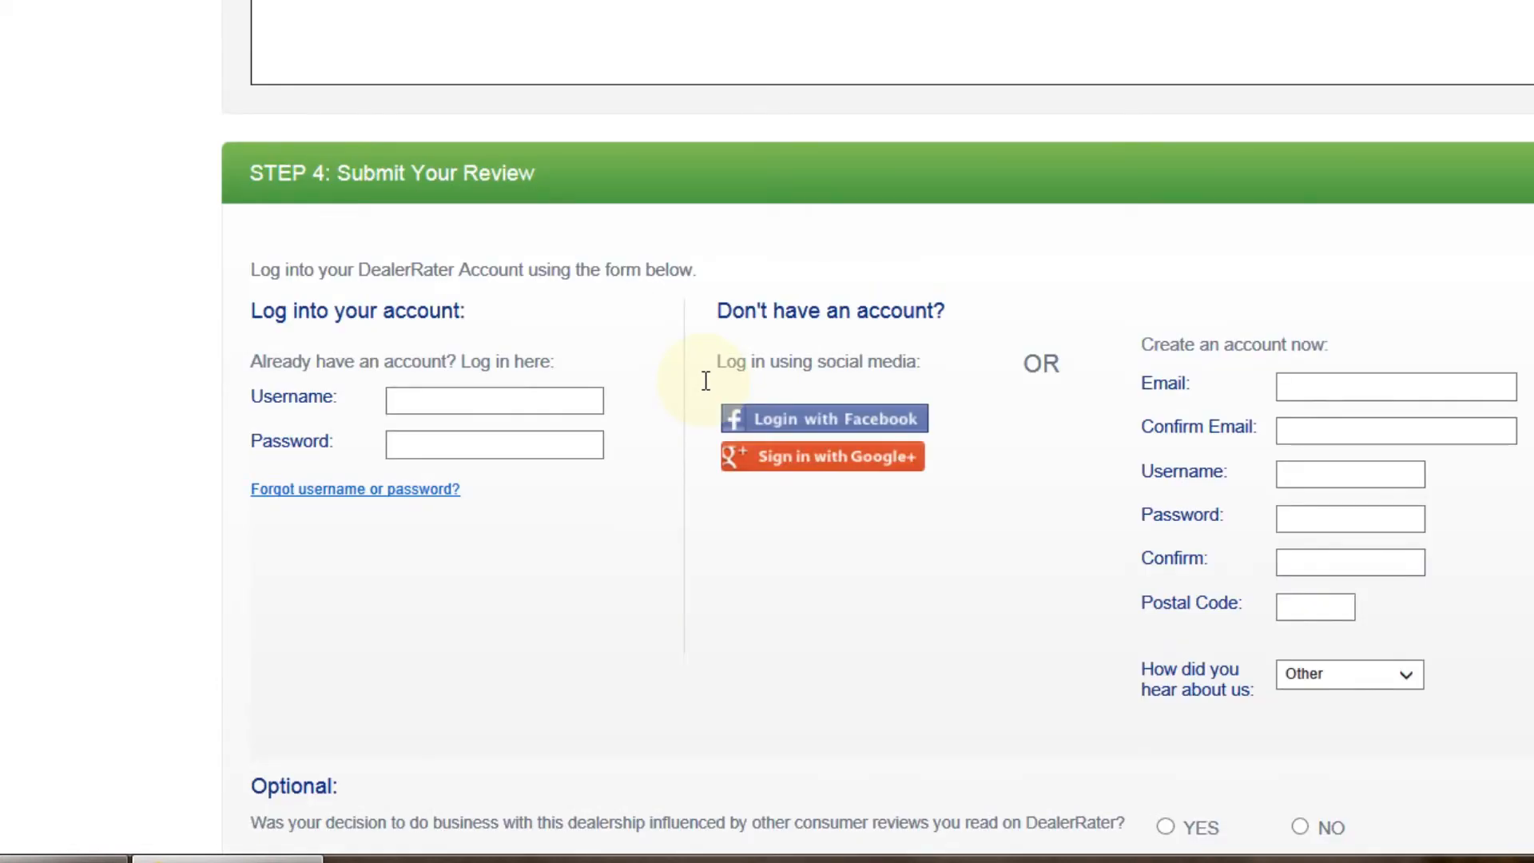
{"action": "mouse_move", "coordinate": [710, 390]}
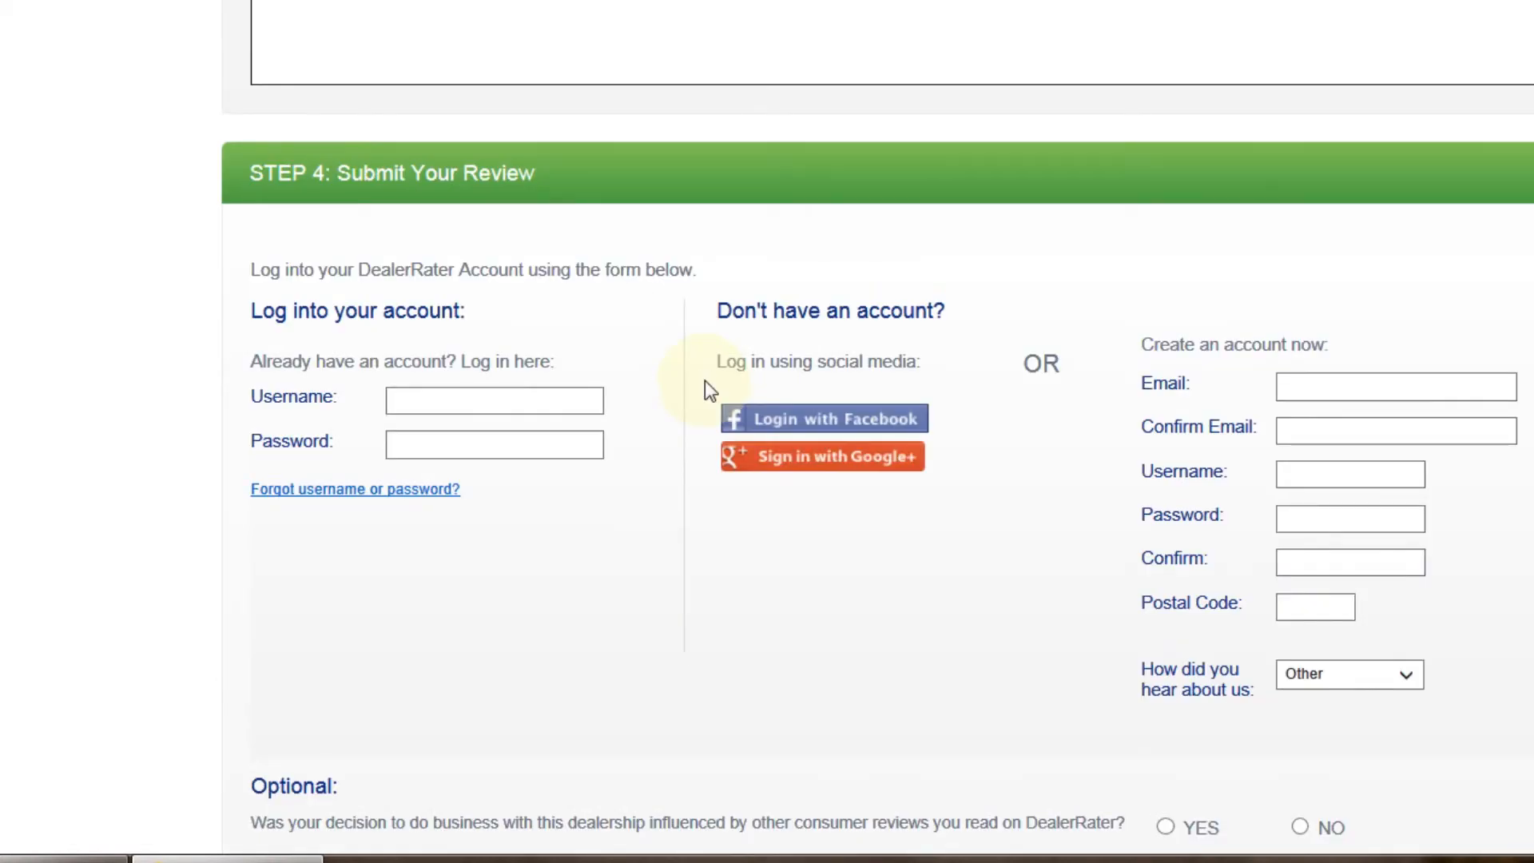
{"action": "mouse_move", "coordinate": [799, 417]}
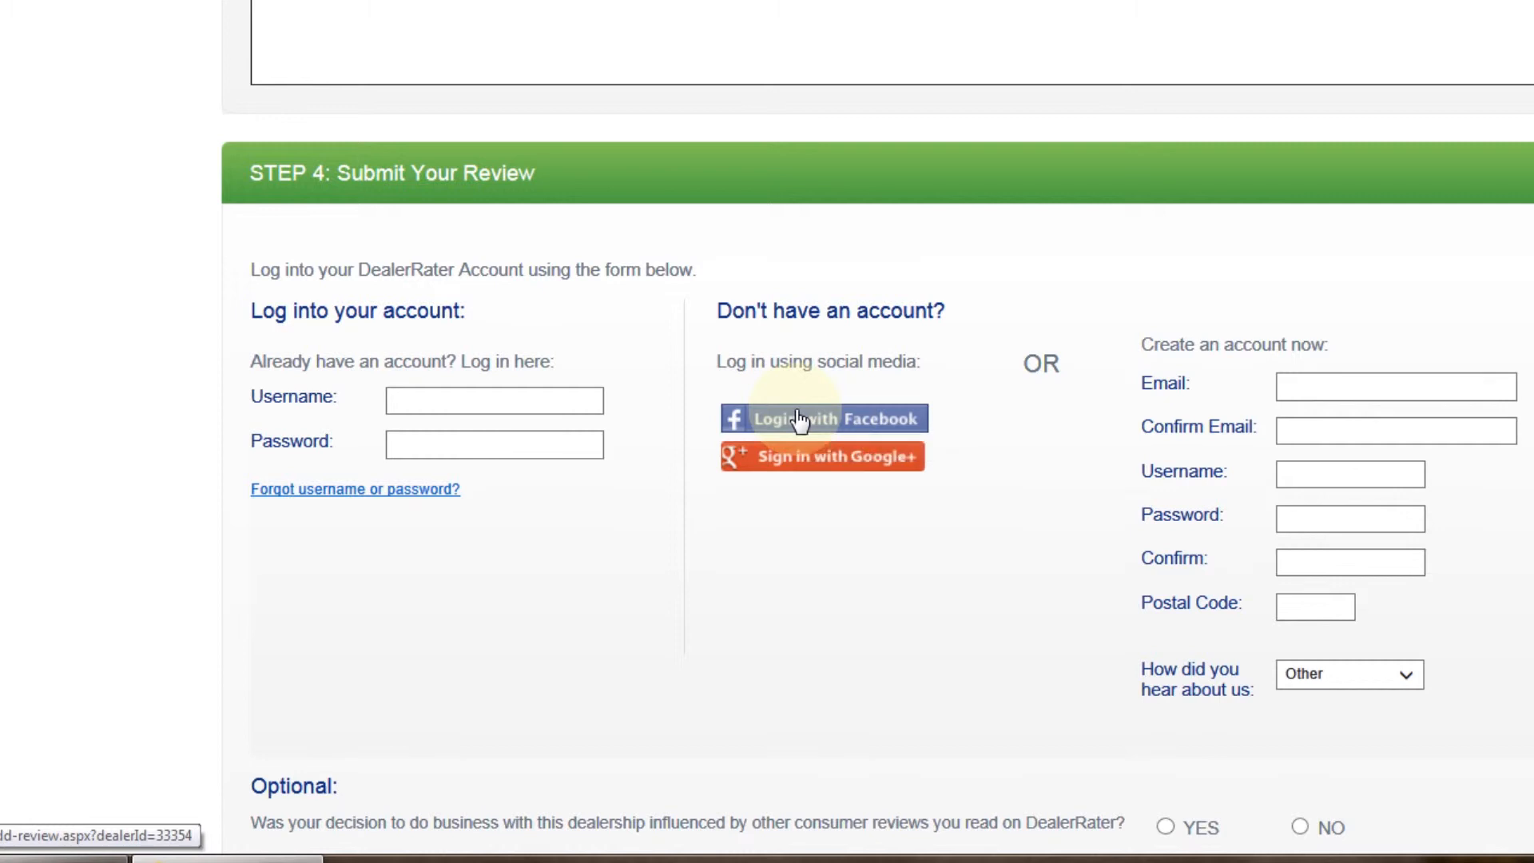
{"action": "mouse_move", "coordinate": [807, 460]}
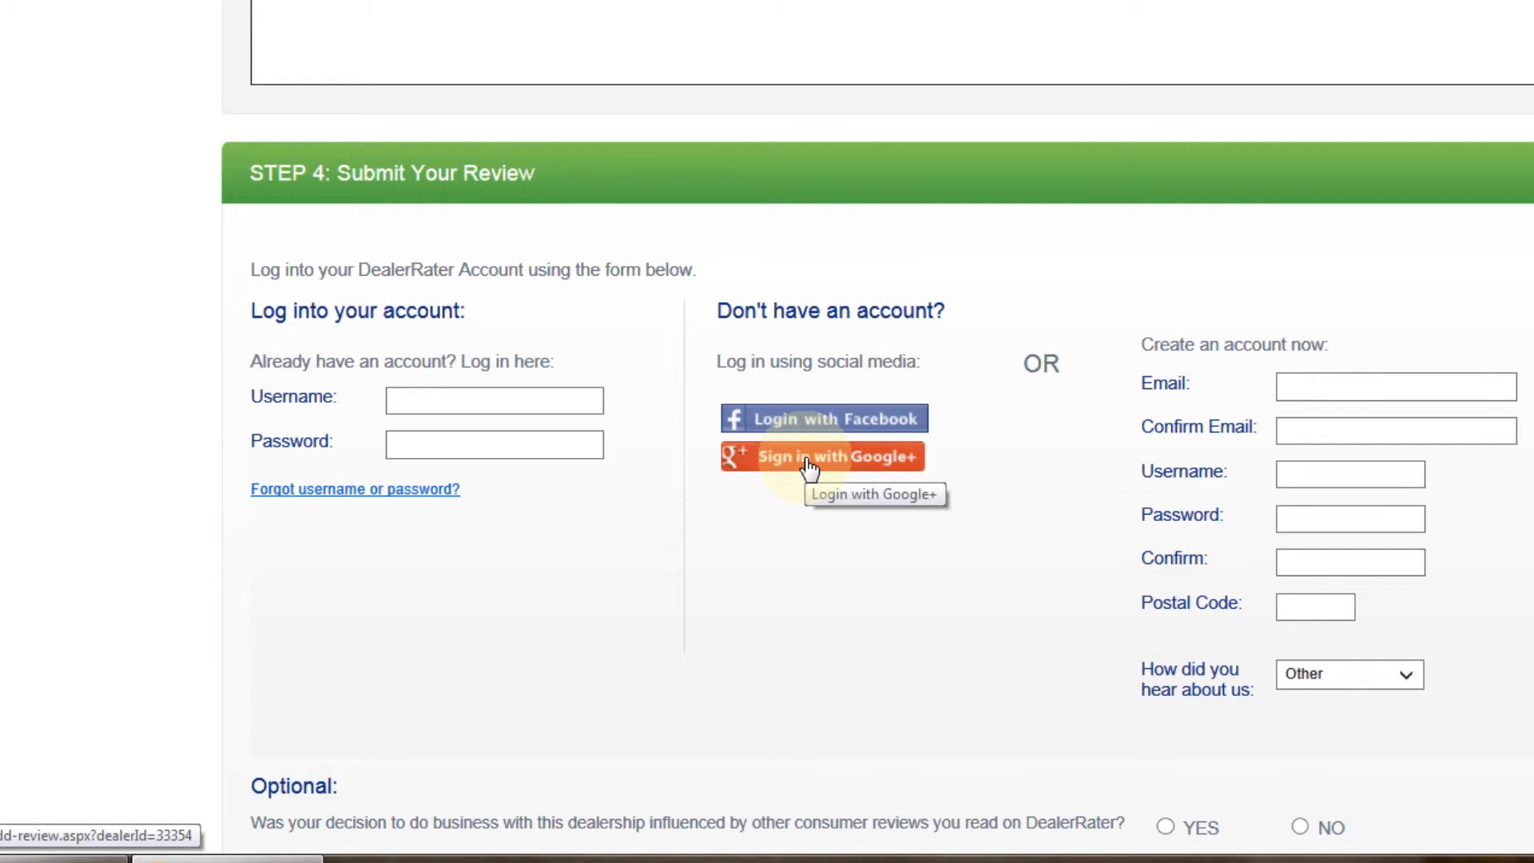
{"action": "left_click", "coordinate": [1227, 385]}
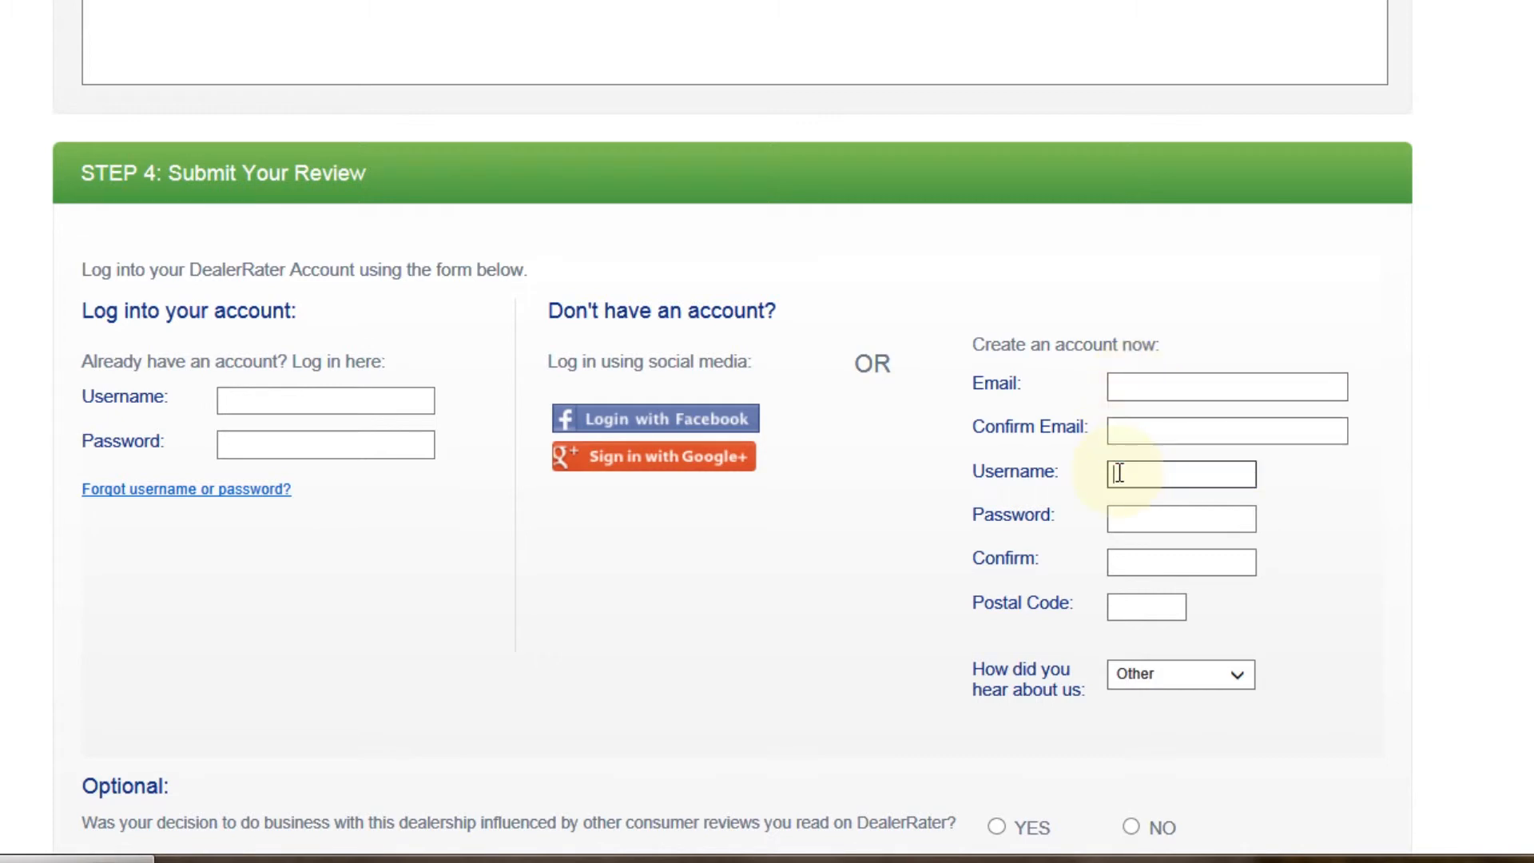
{"action": "left_click", "coordinate": [1181, 518]}
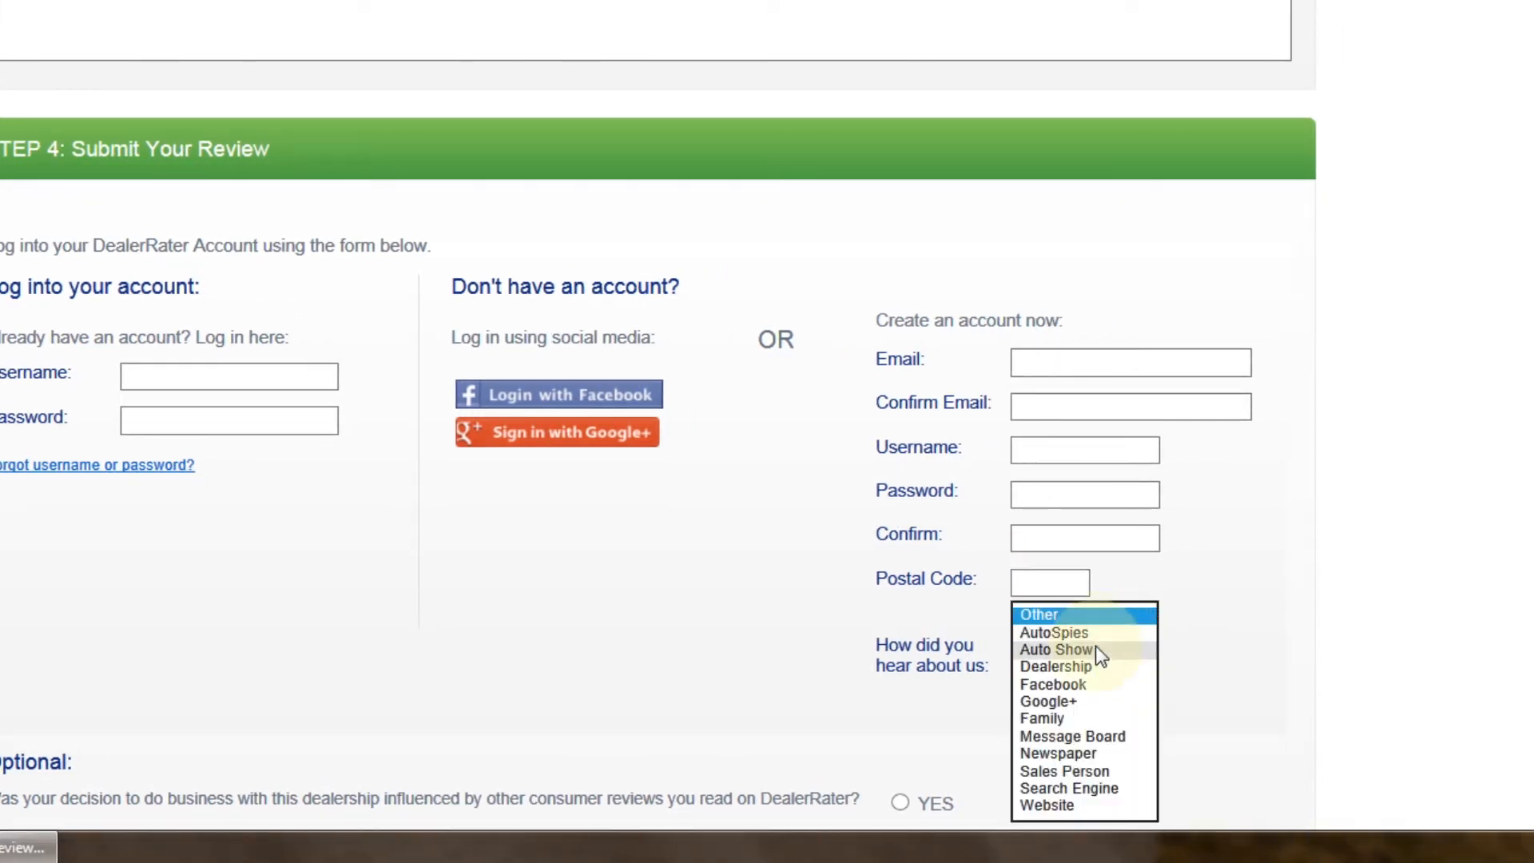
{"action": "mouse_move", "coordinate": [1088, 819]}
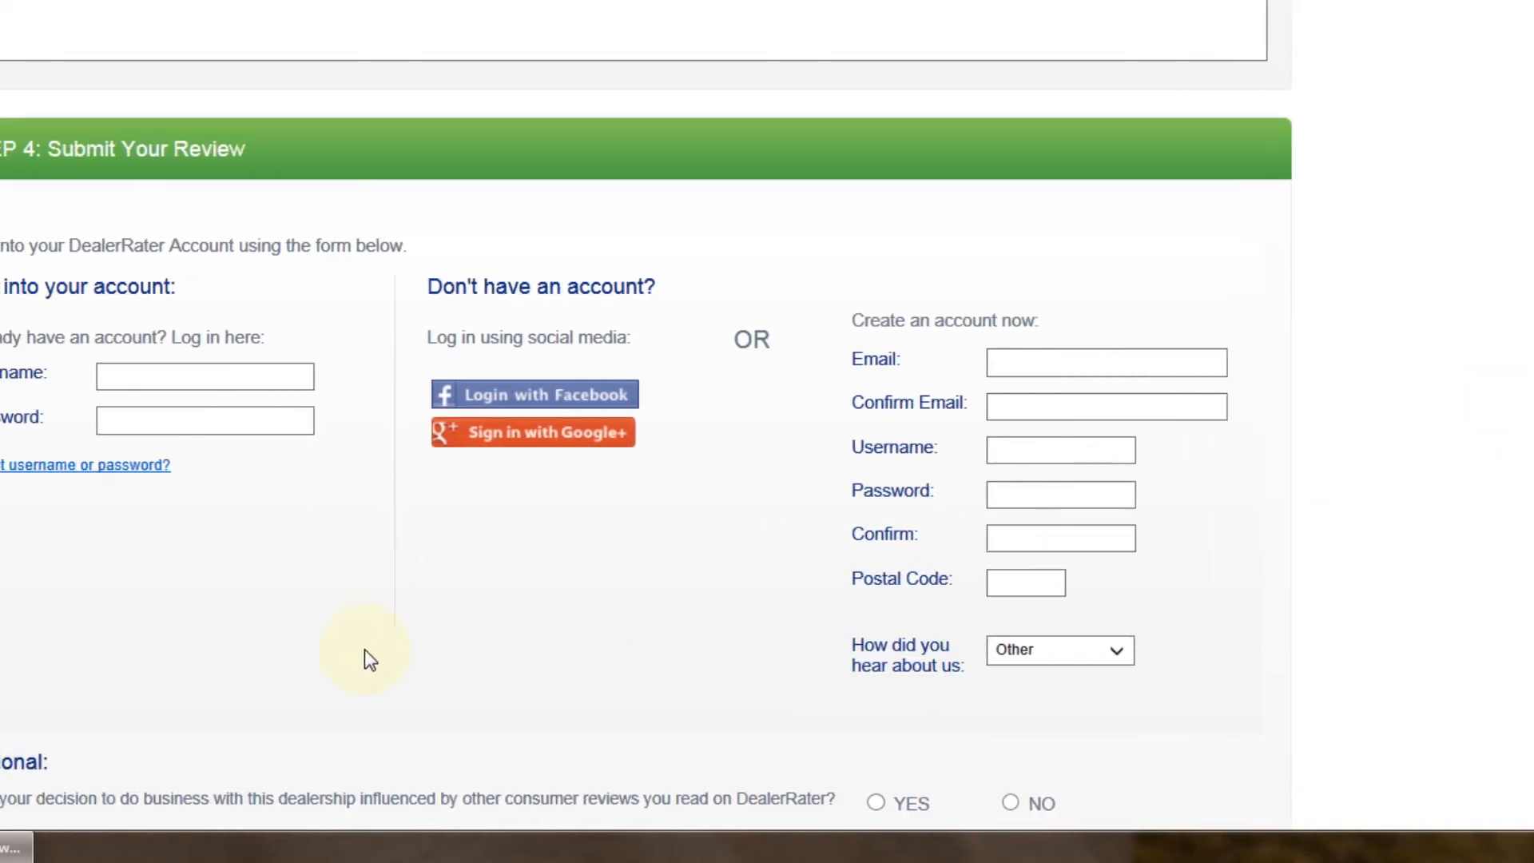
Step: Answer No to the influence question, tick both certification boxes and submit the review
{"action": "scroll", "scroll_direction": "down", "scroll_amount": 3}
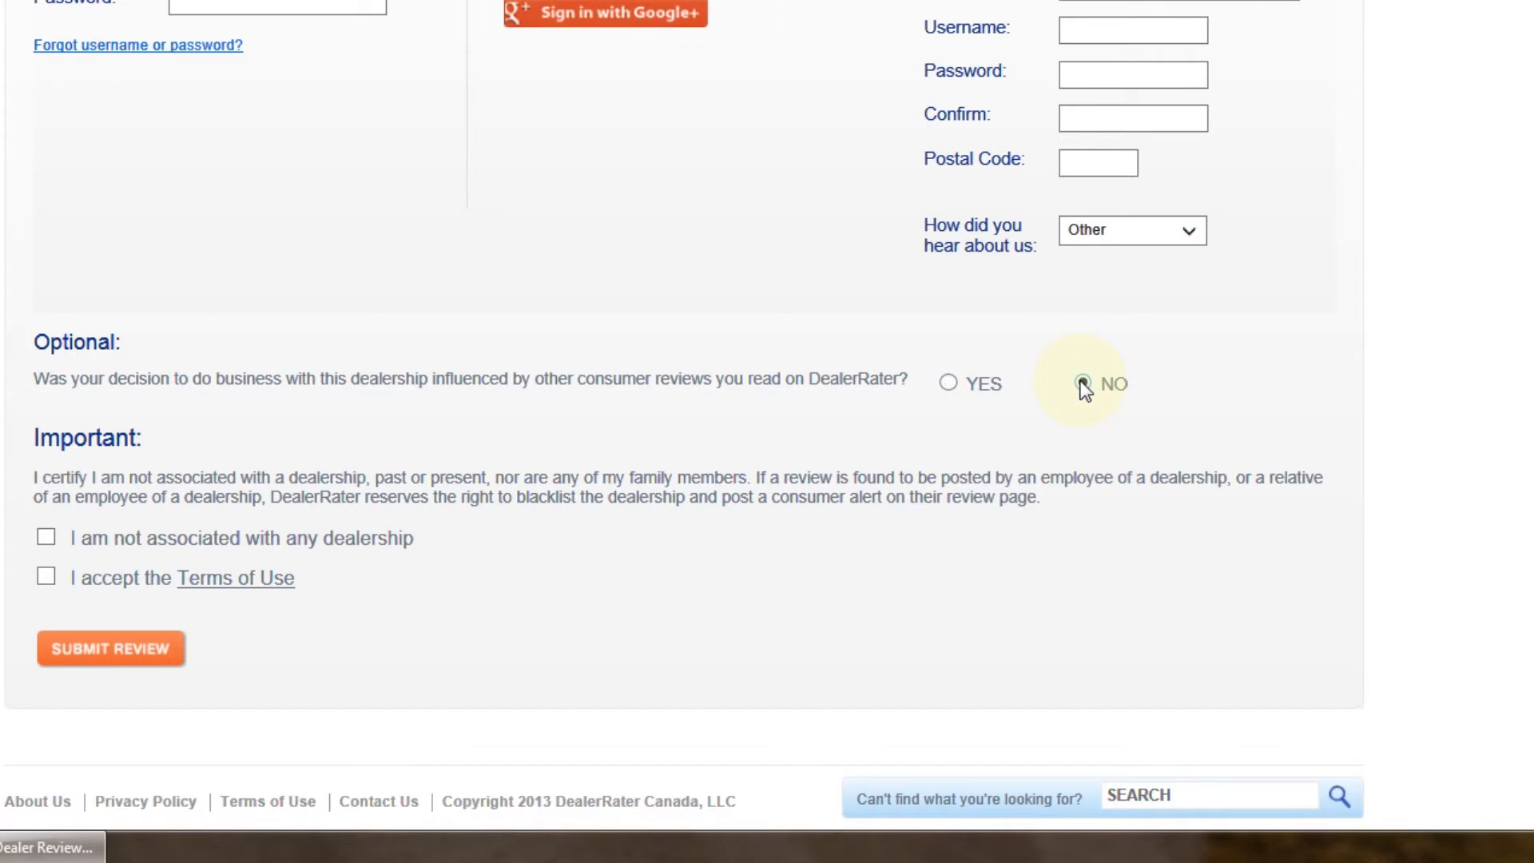
{"action": "left_click", "coordinate": [1082, 381]}
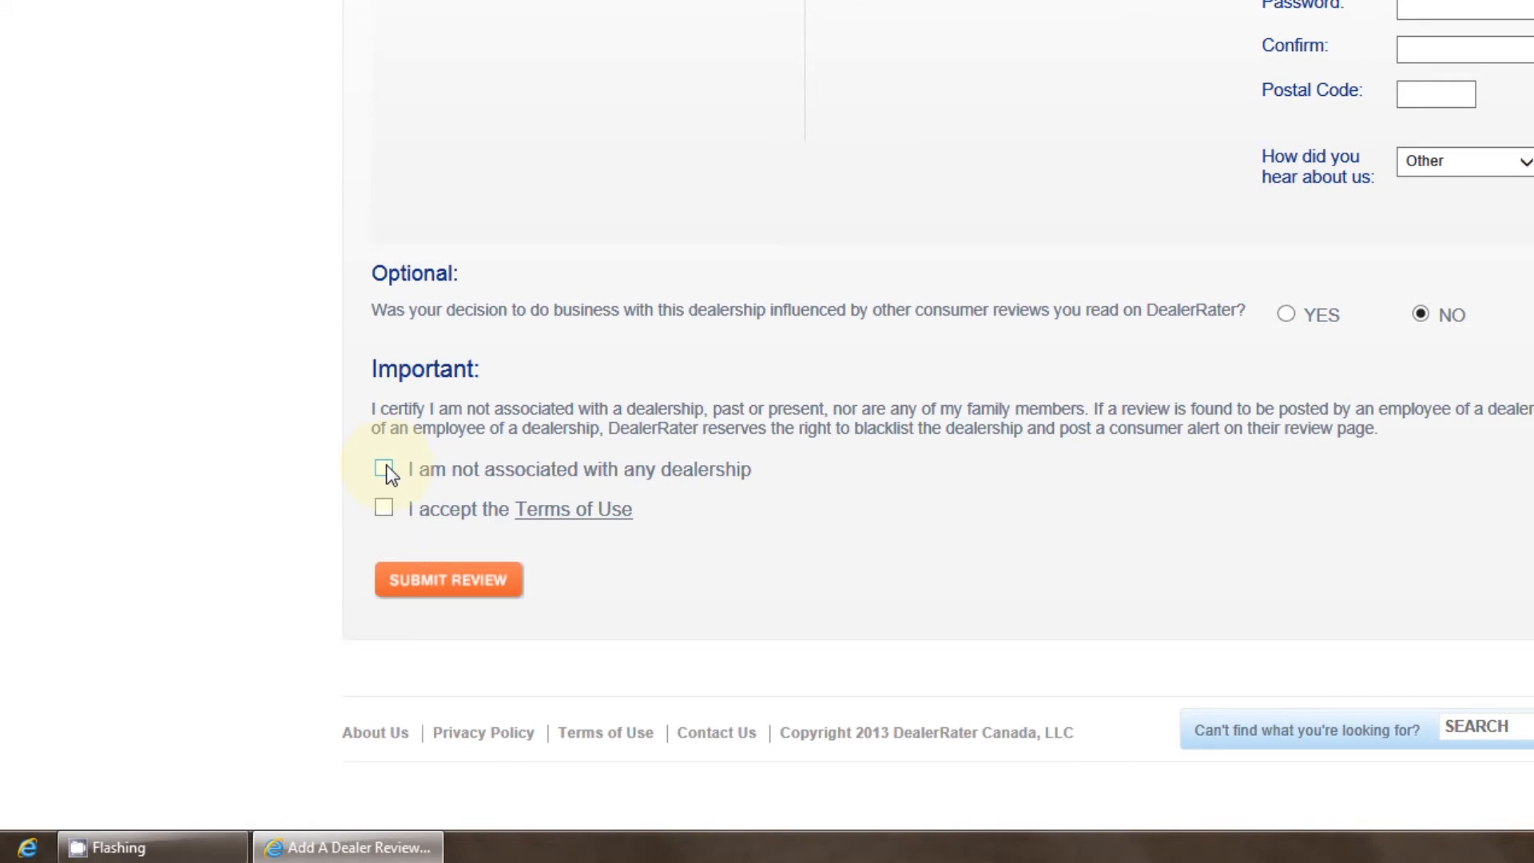
{"action": "left_click", "coordinate": [383, 470]}
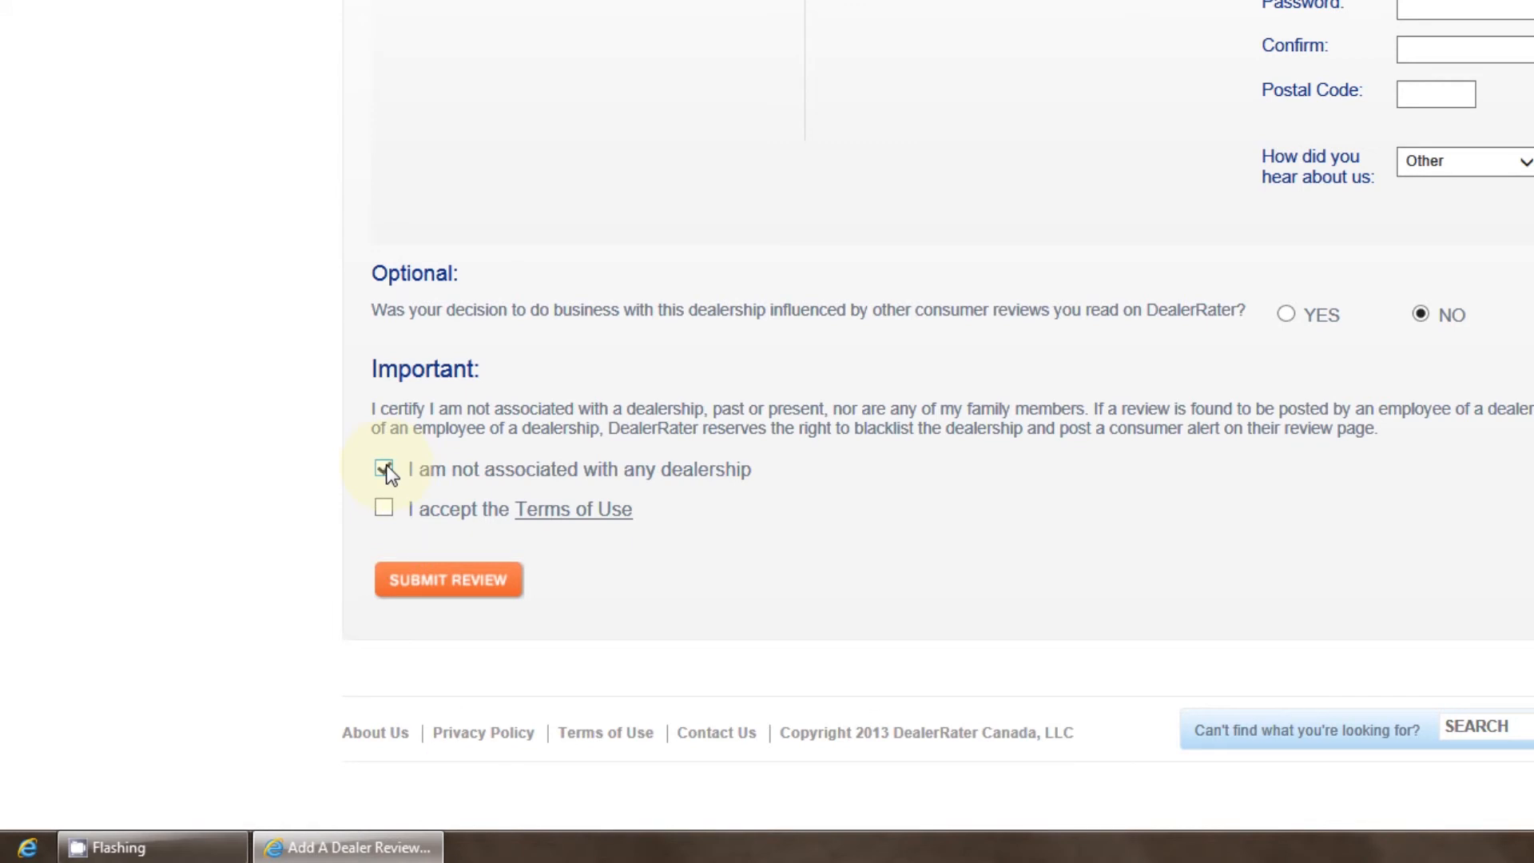
{"action": "left_click", "coordinate": [384, 470]}
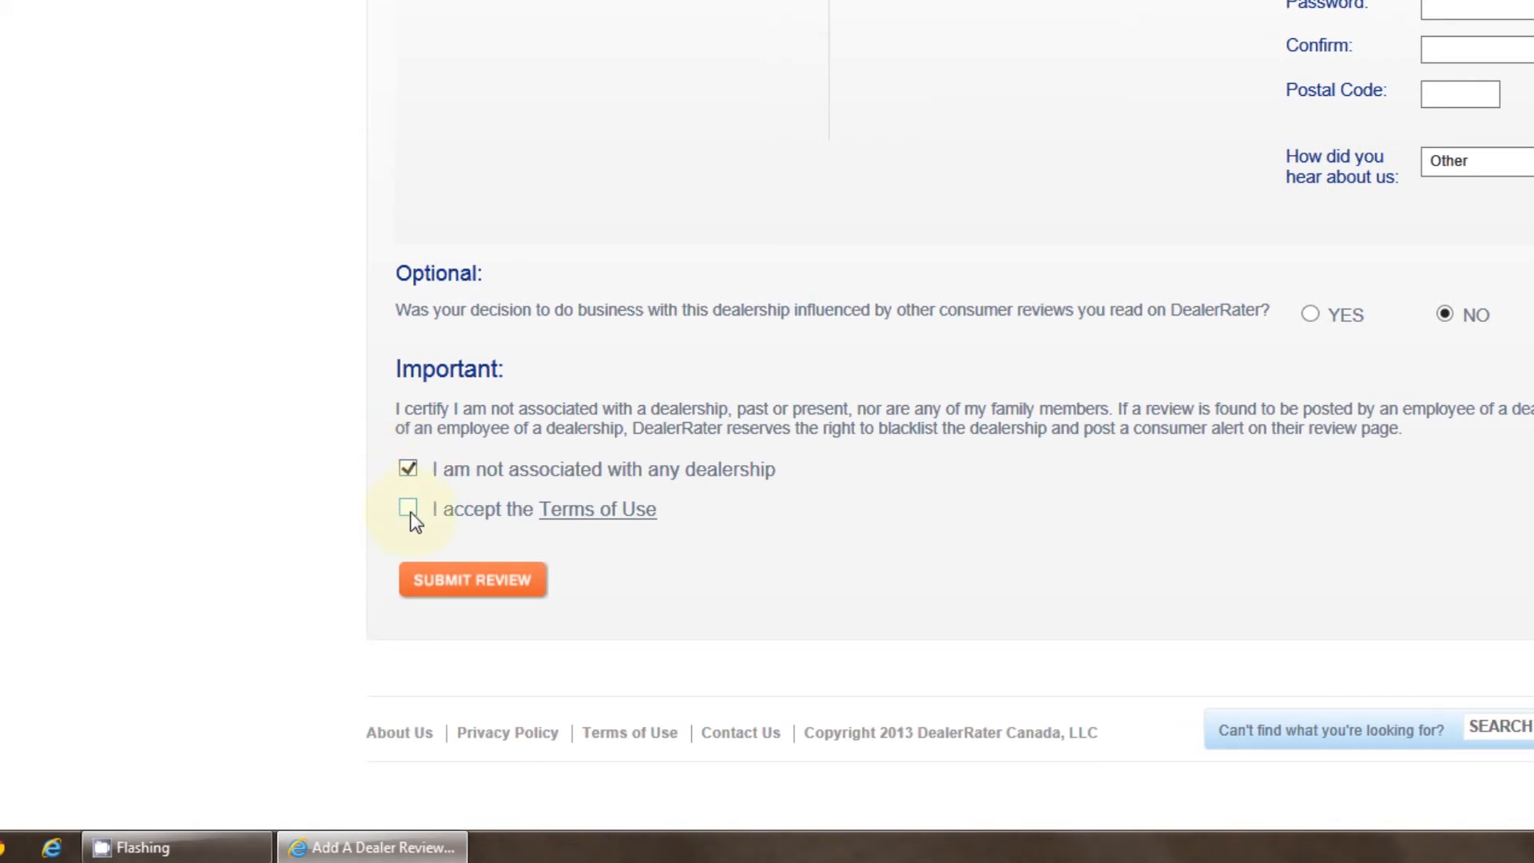
{"action": "left_click", "coordinate": [408, 508]}
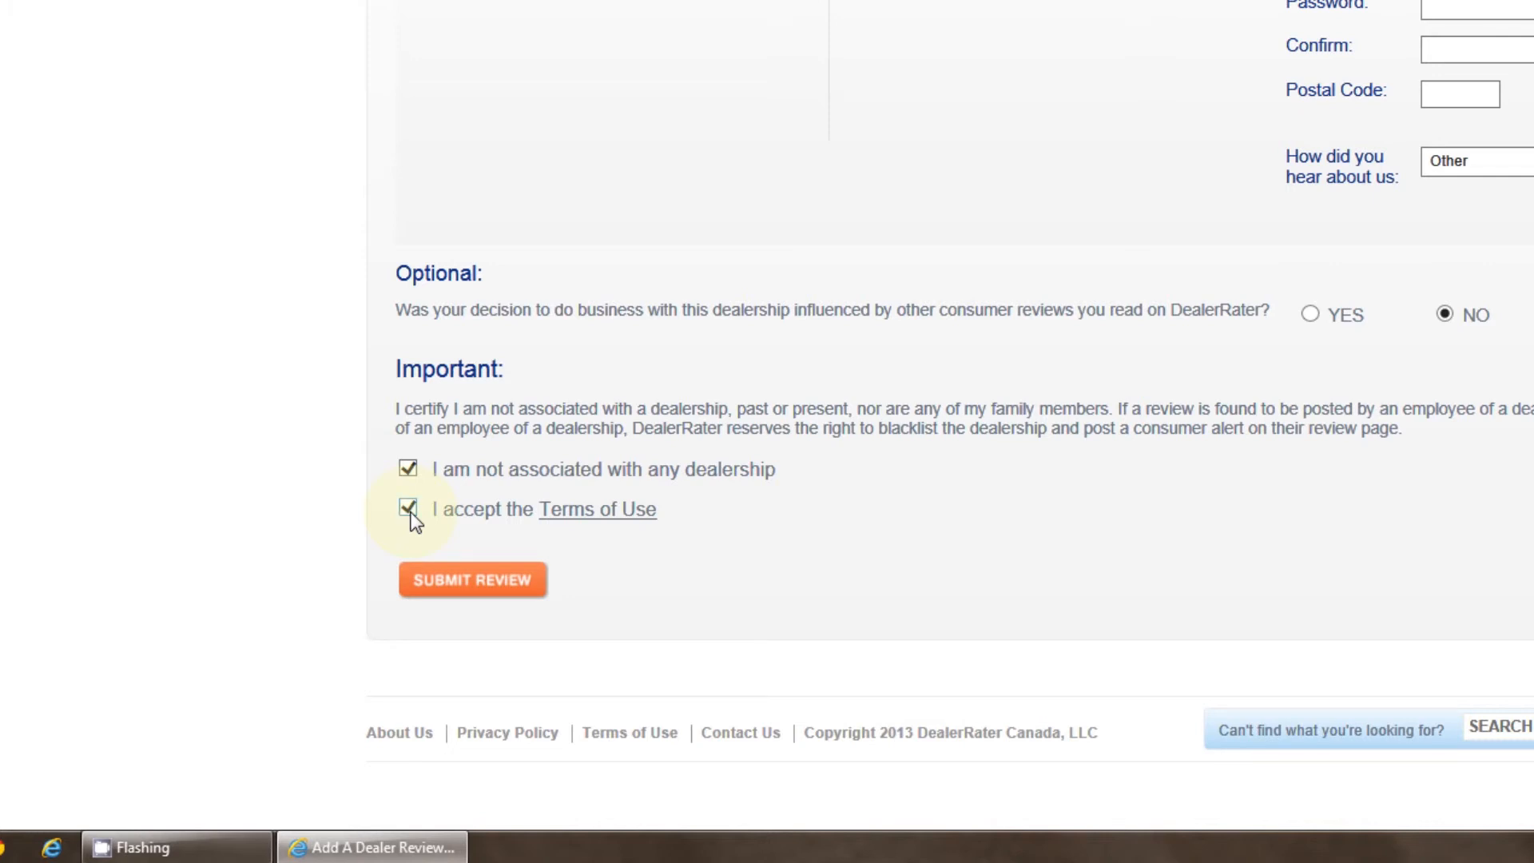
{"action": "mouse_move", "coordinate": [473, 578]}
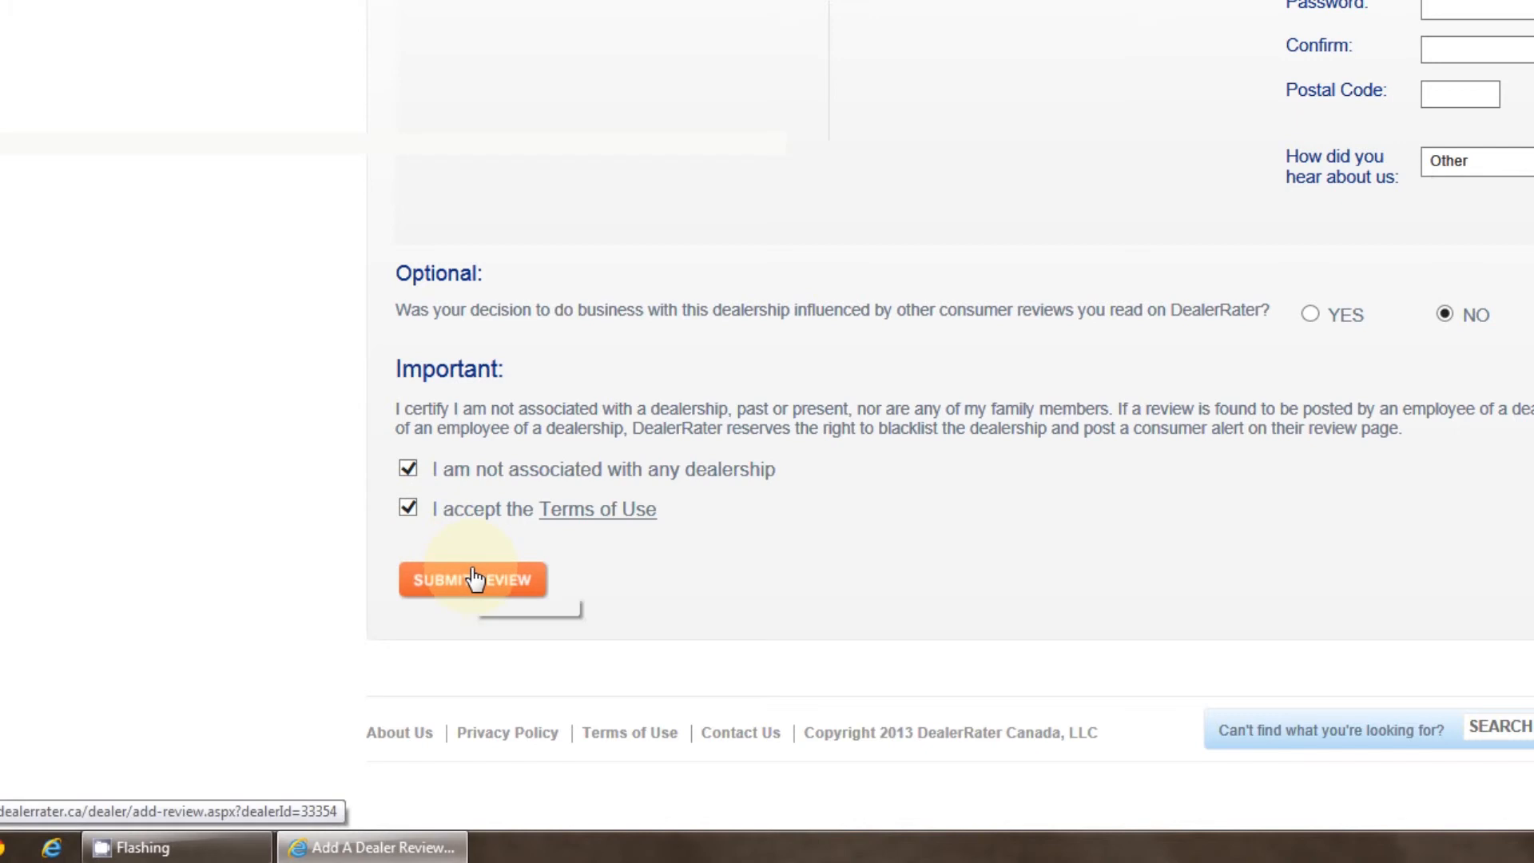
{"action": "left_click", "coordinate": [472, 579]}
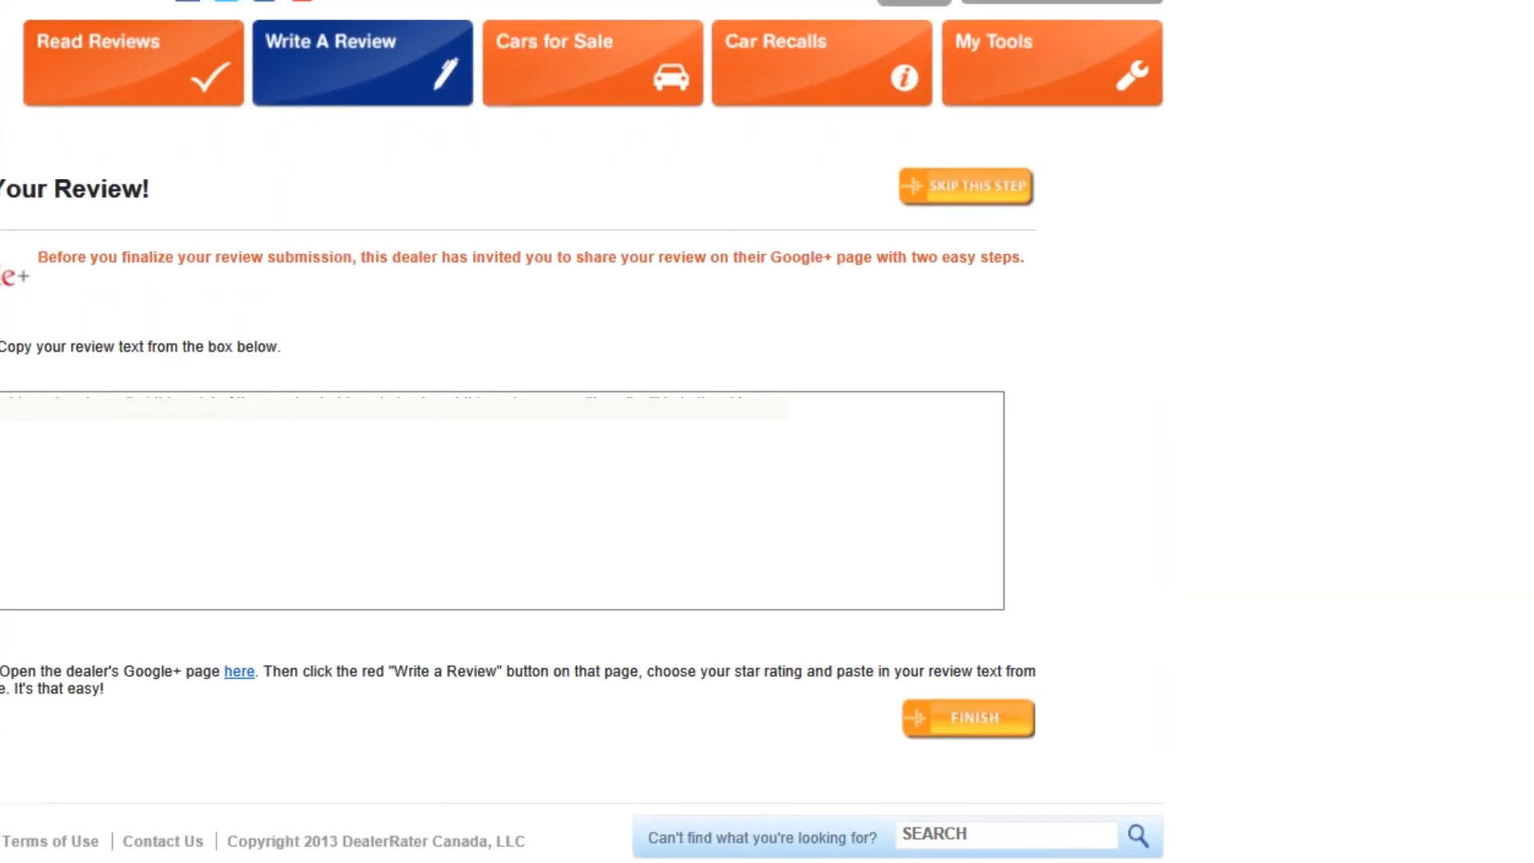
Step: Switch to Gmail and open the DealerRater Registration Confirmation email
{"action": "left_click", "coordinate": [830, 40]}
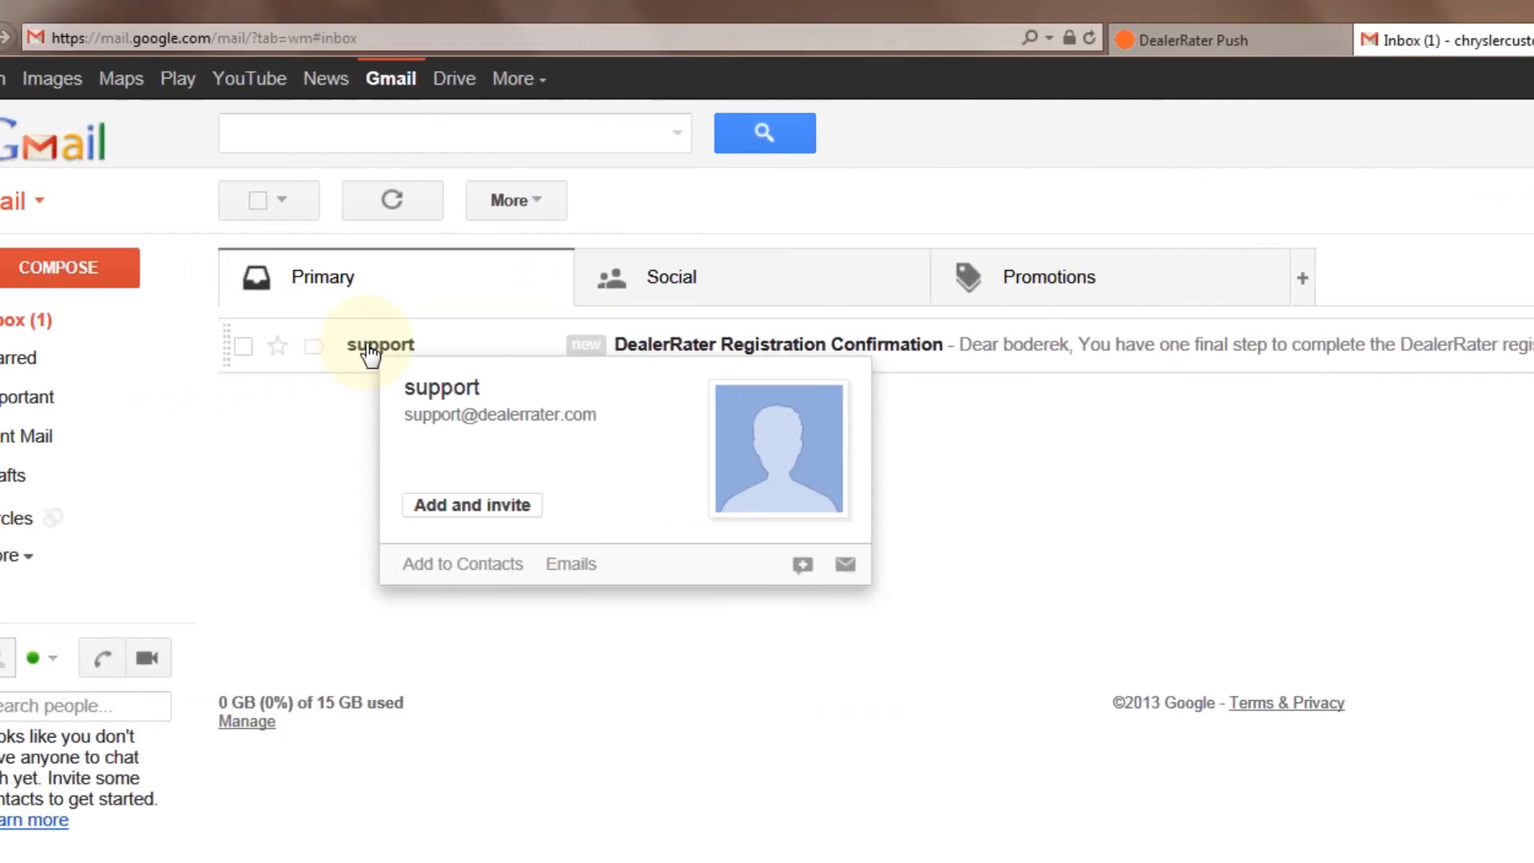
{"action": "left_click", "coordinate": [773, 345]}
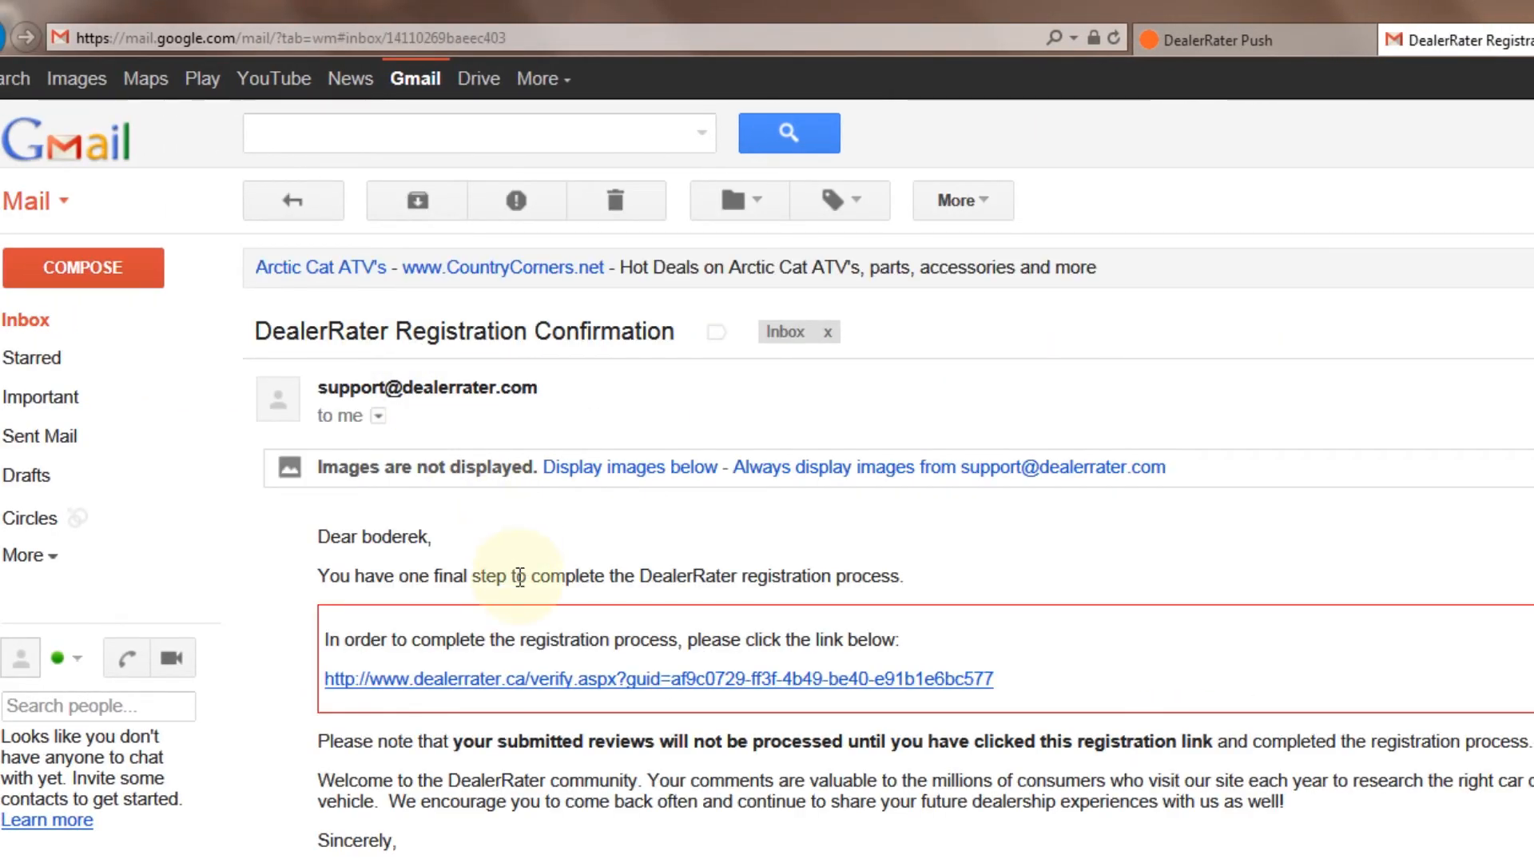